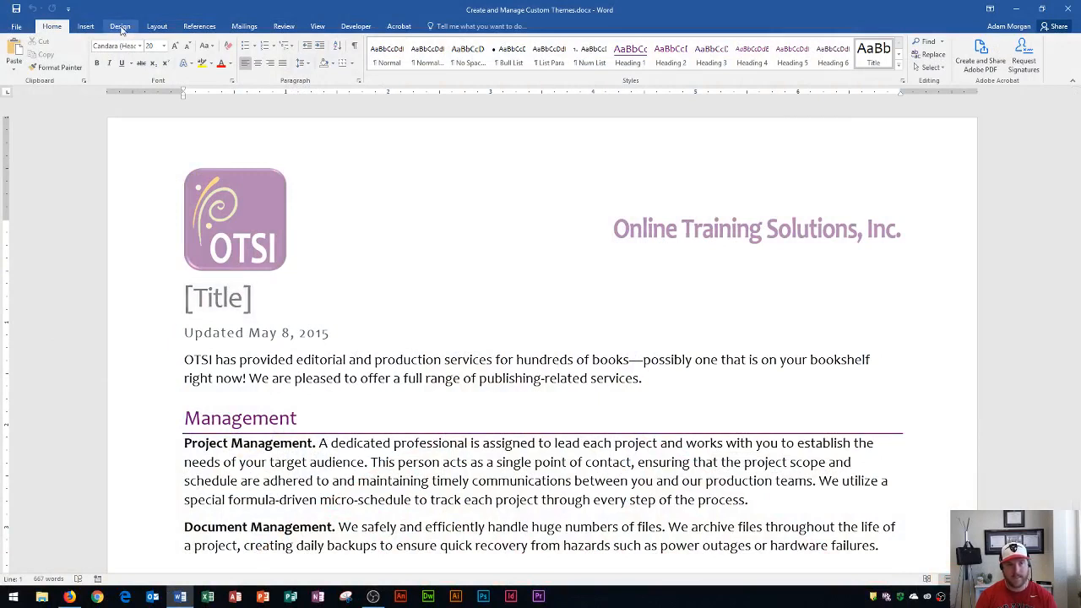
- Show the Design ribbon with Themes, Colors and Fonts options for the OTSI document
left_click(118, 27)
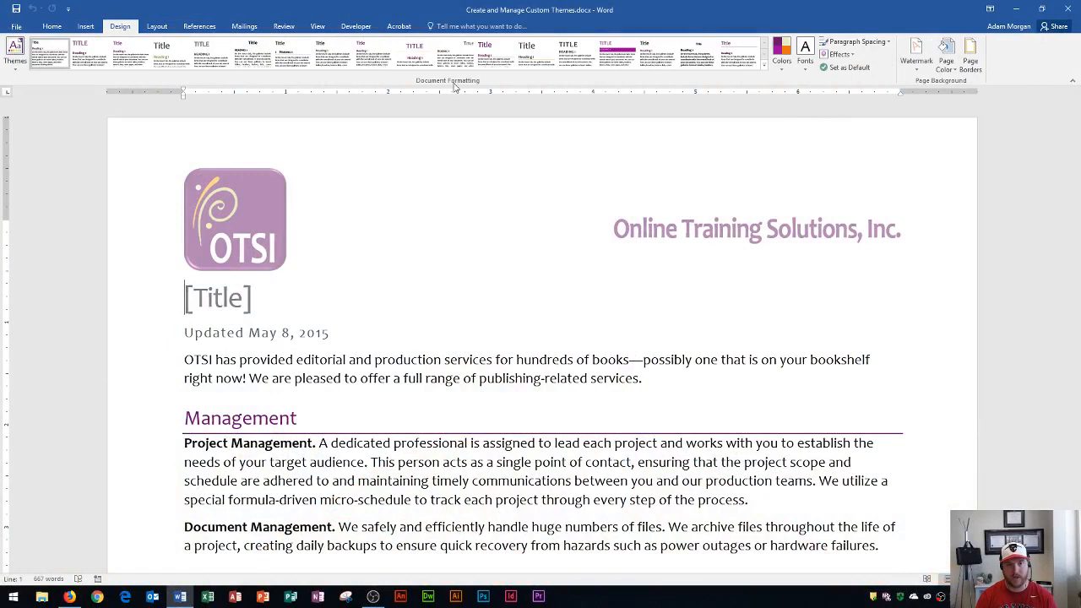
mouse_move(115, 177)
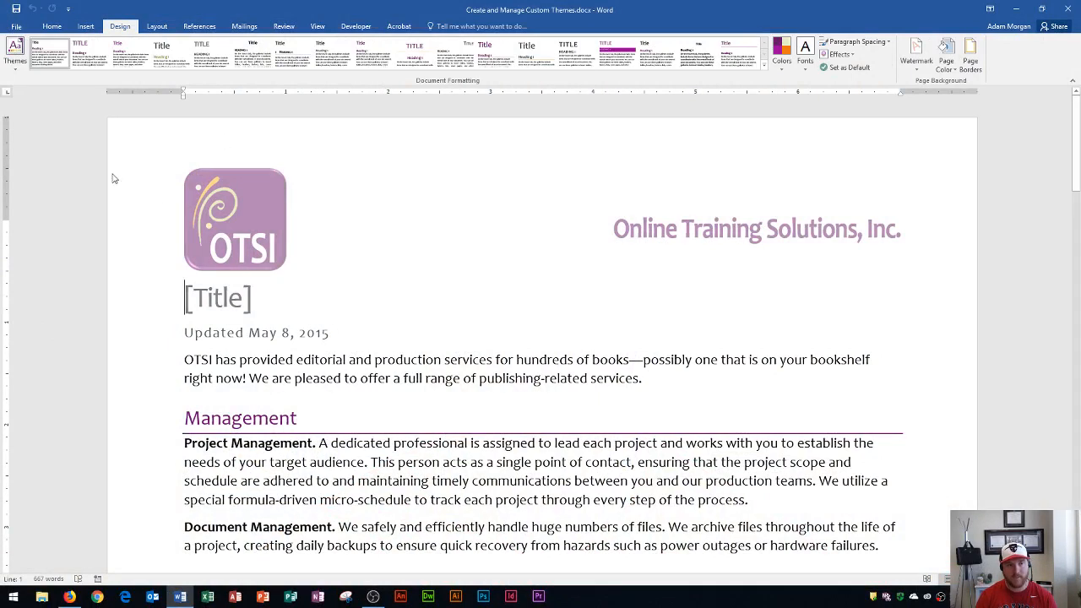
mouse_move(15, 49)
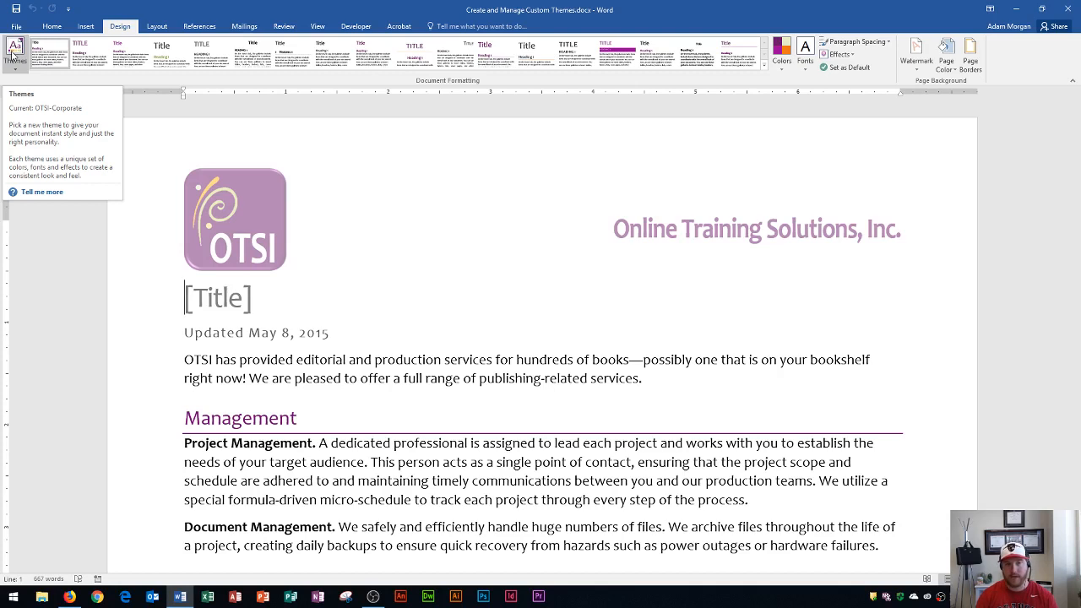
mouse_move(590, 105)
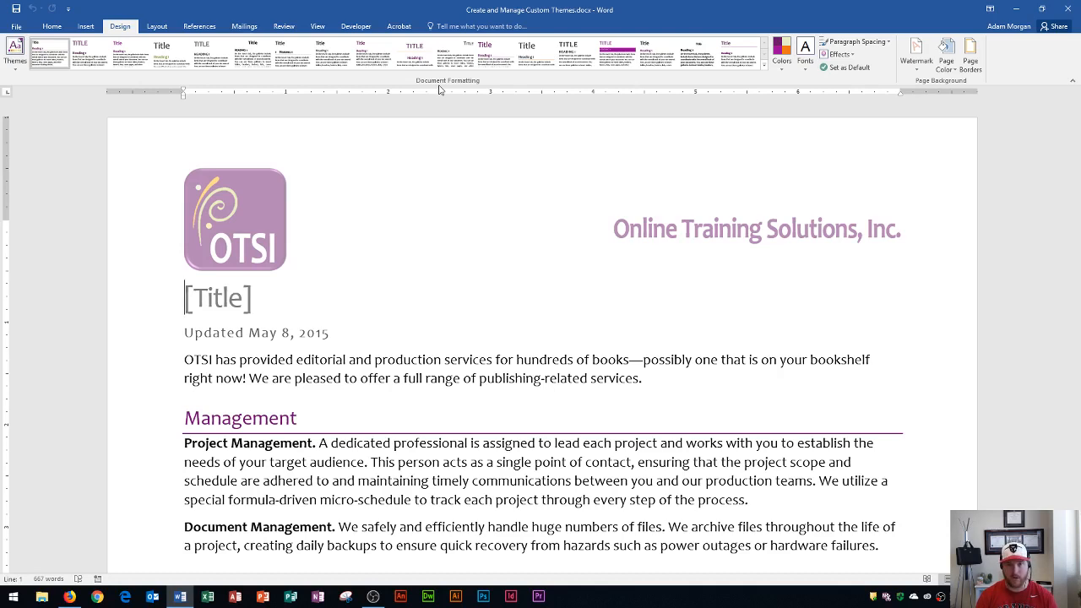
mouse_move(632, 203)
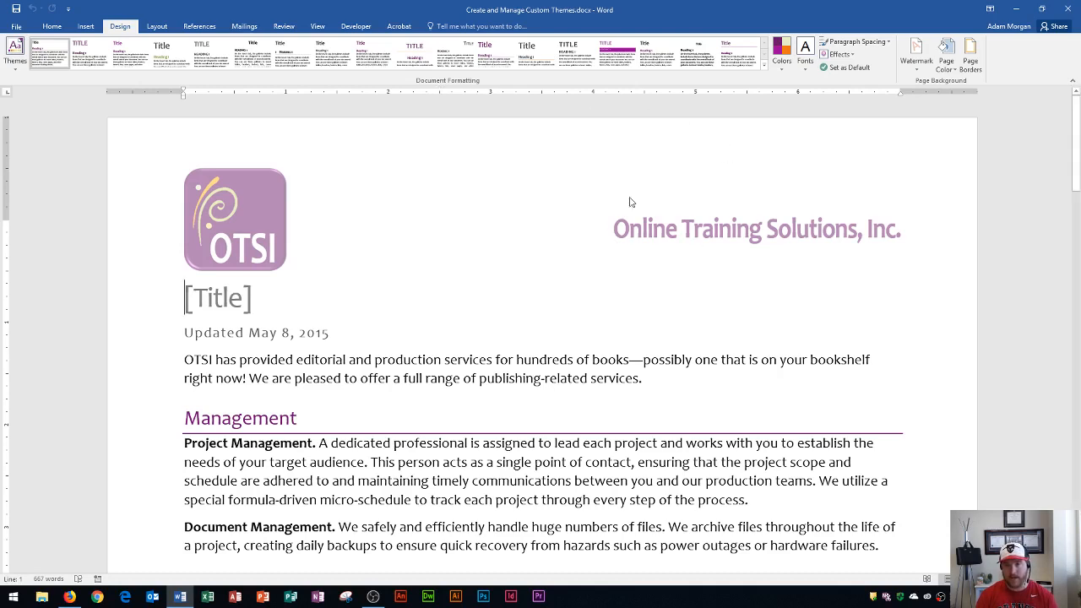
scroll("down", 3)
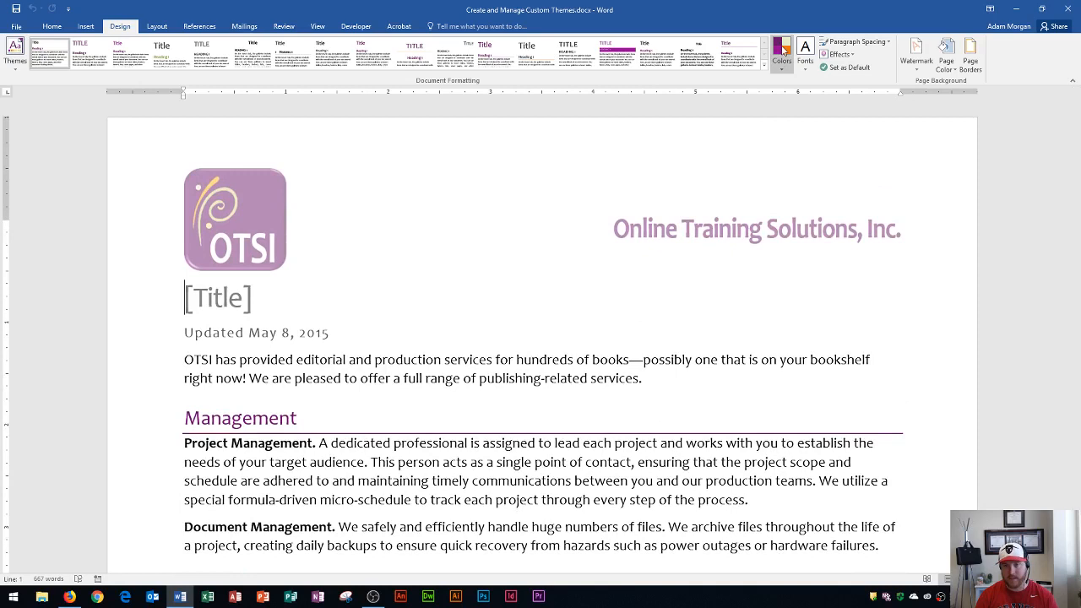
mouse_move(782, 44)
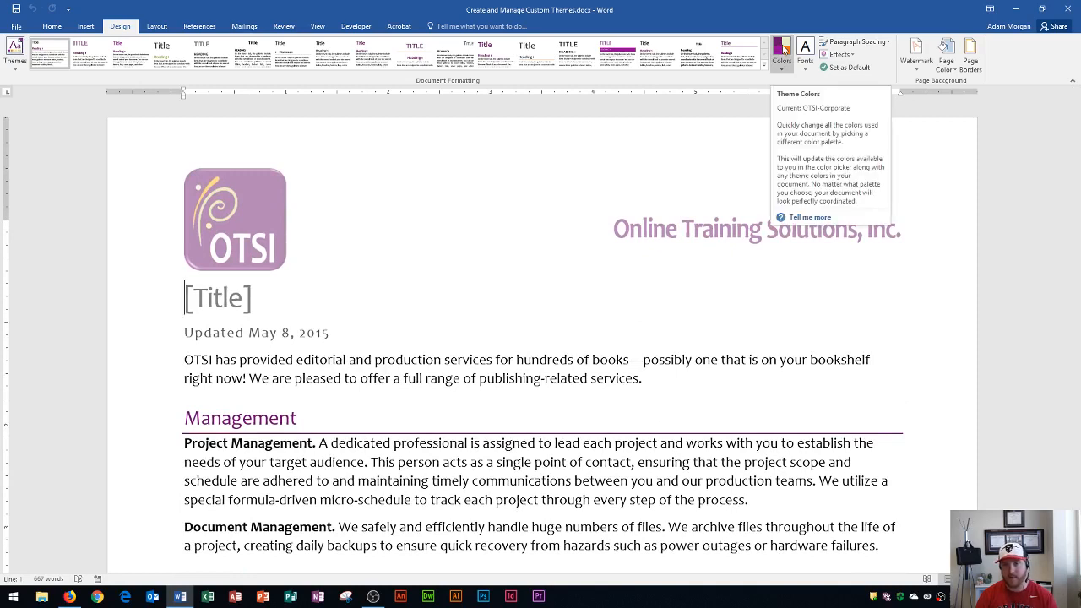
mouse_move(793, 74)
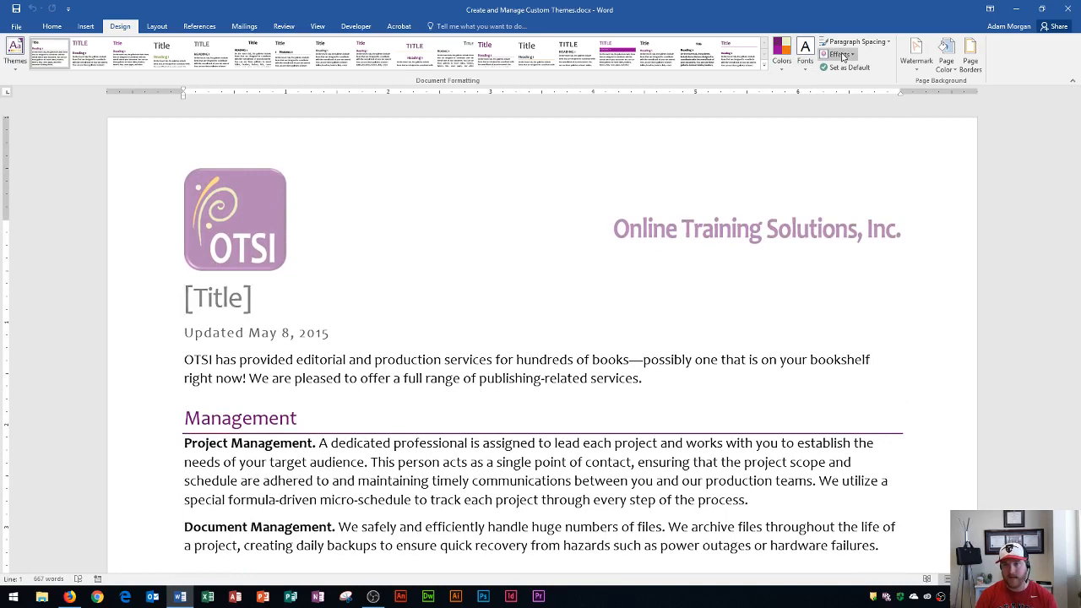
mouse_move(804, 50)
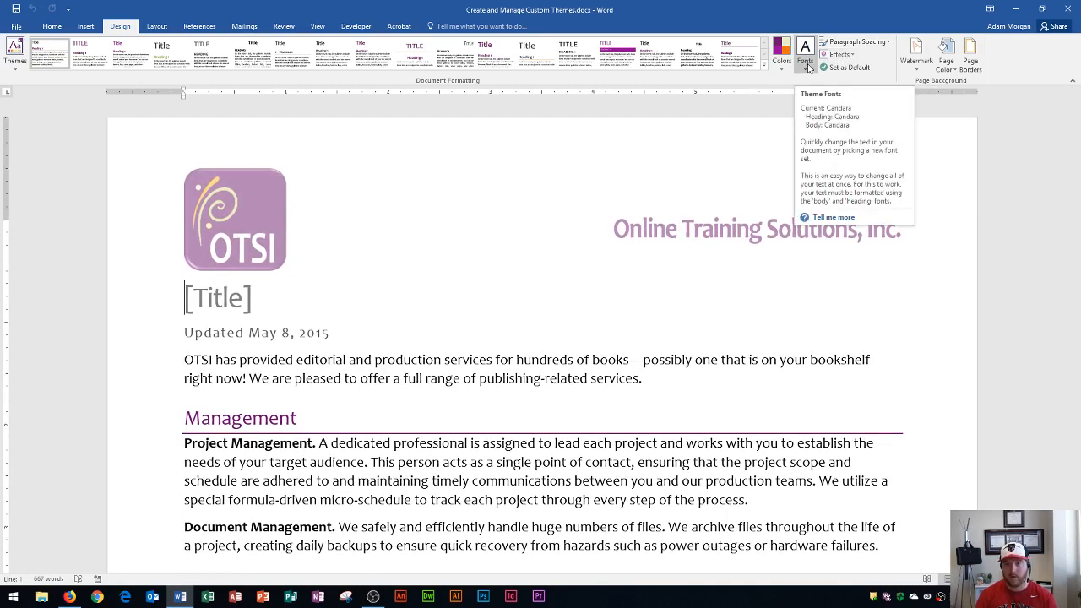
- Browse the theme font sets to reach Cambria for headings and body text
left_click(806, 52)
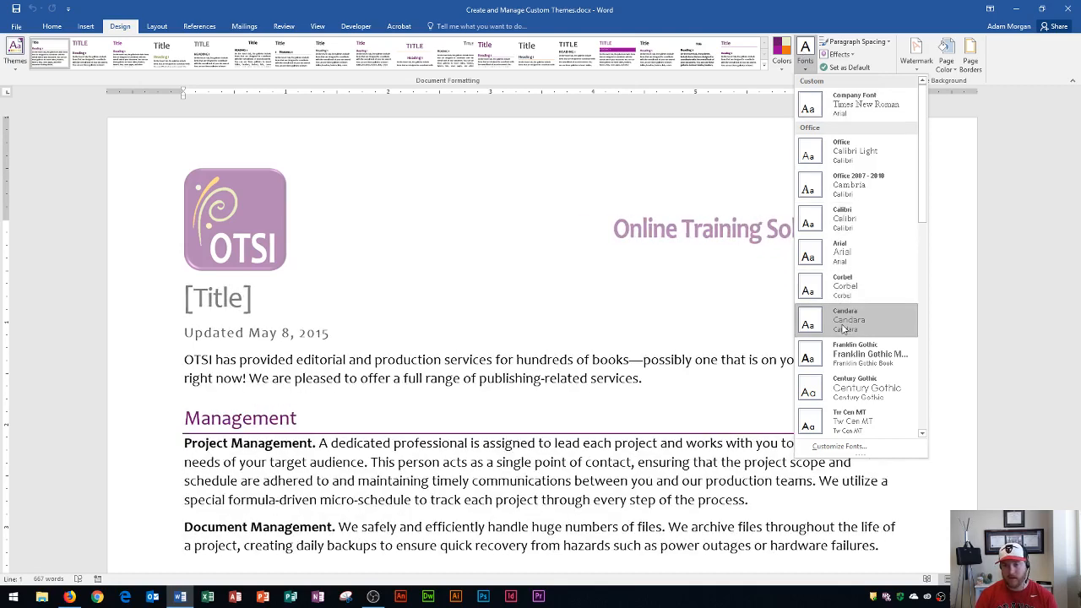
scroll("down", 3)
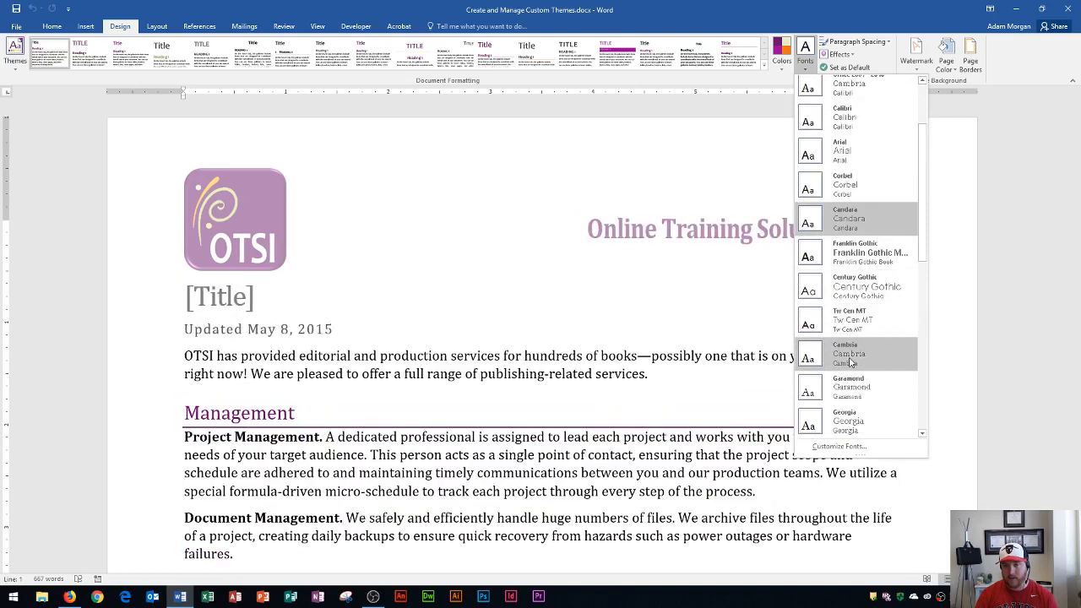
mouse_move(850, 361)
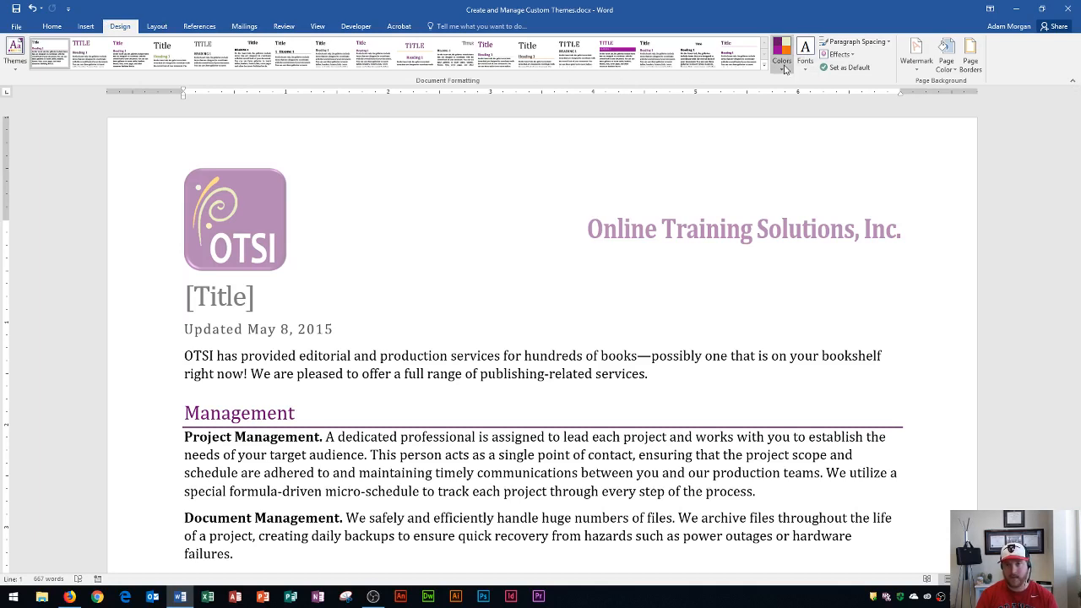
- Apply the Orange theme colour palette so the headings turn orange
left_click(782, 54)
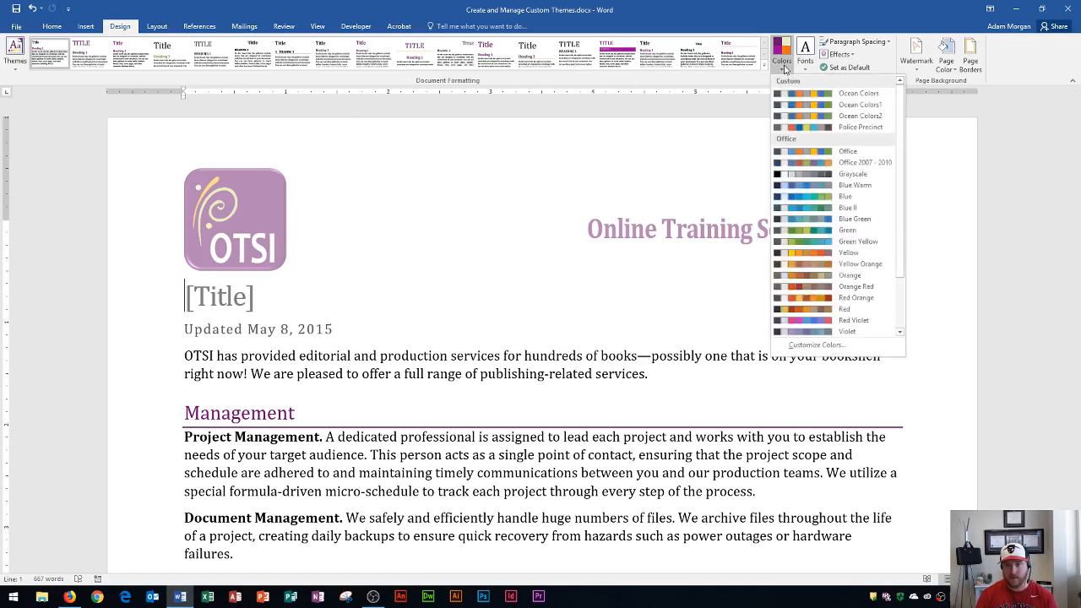
mouse_move(797, 95)
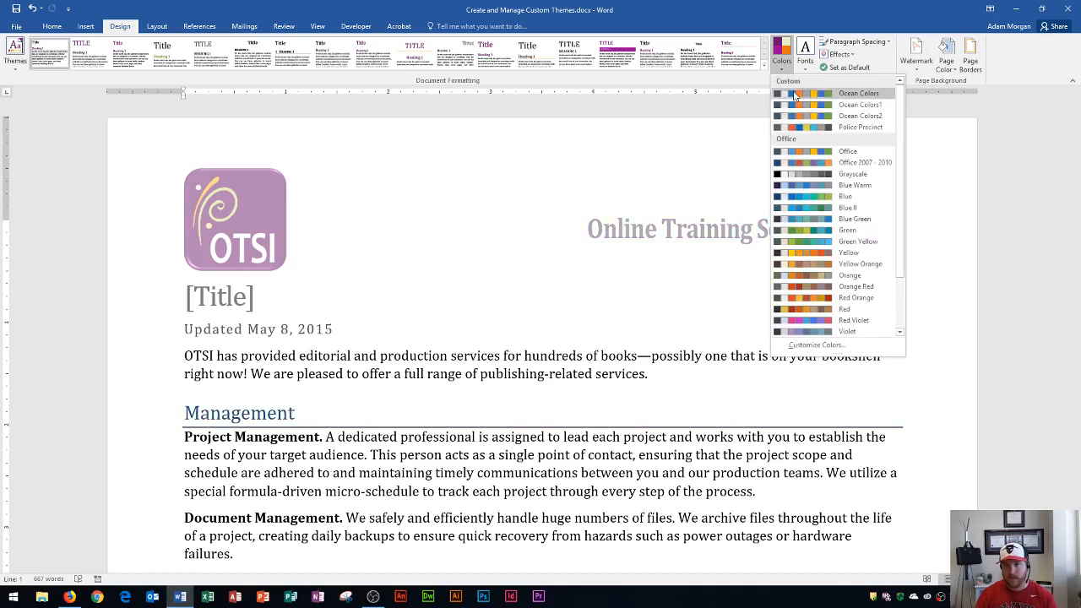
scroll("down", 3)
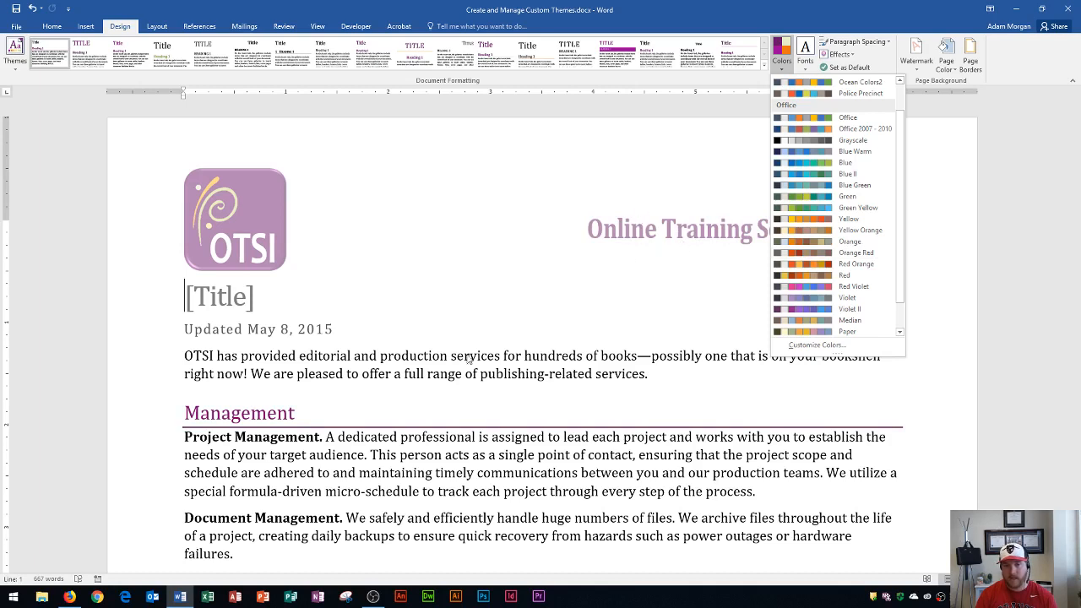
mouse_move(249, 417)
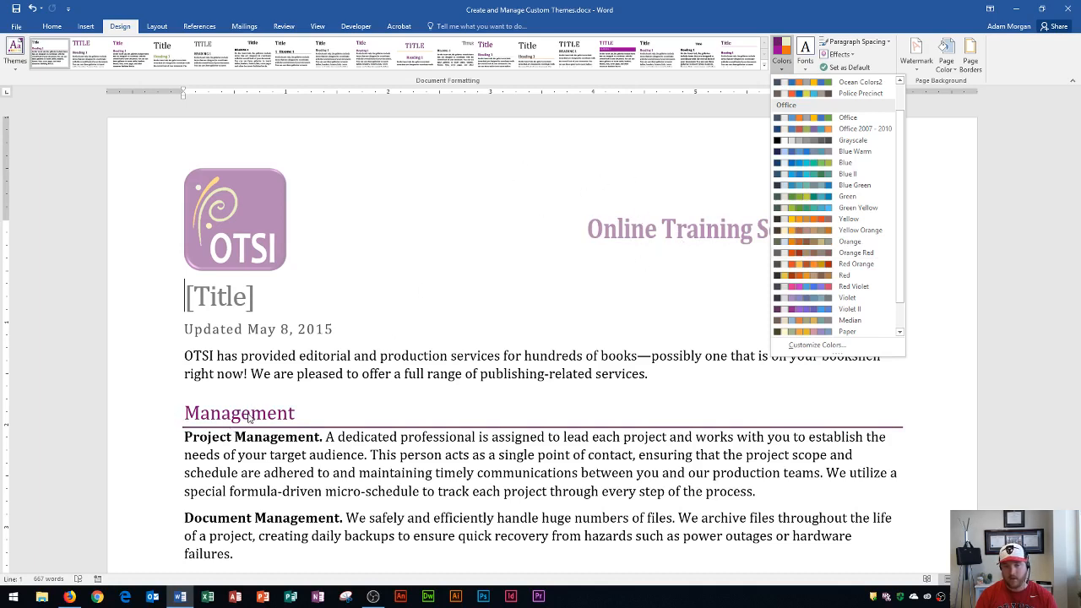
mouse_move(816, 241)
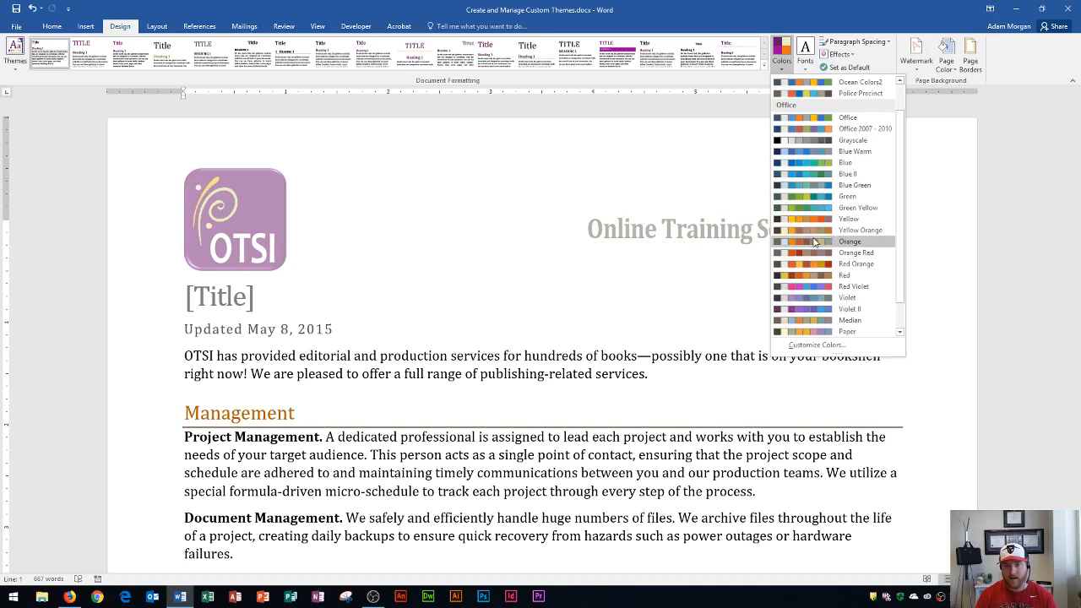
mouse_move(812, 243)
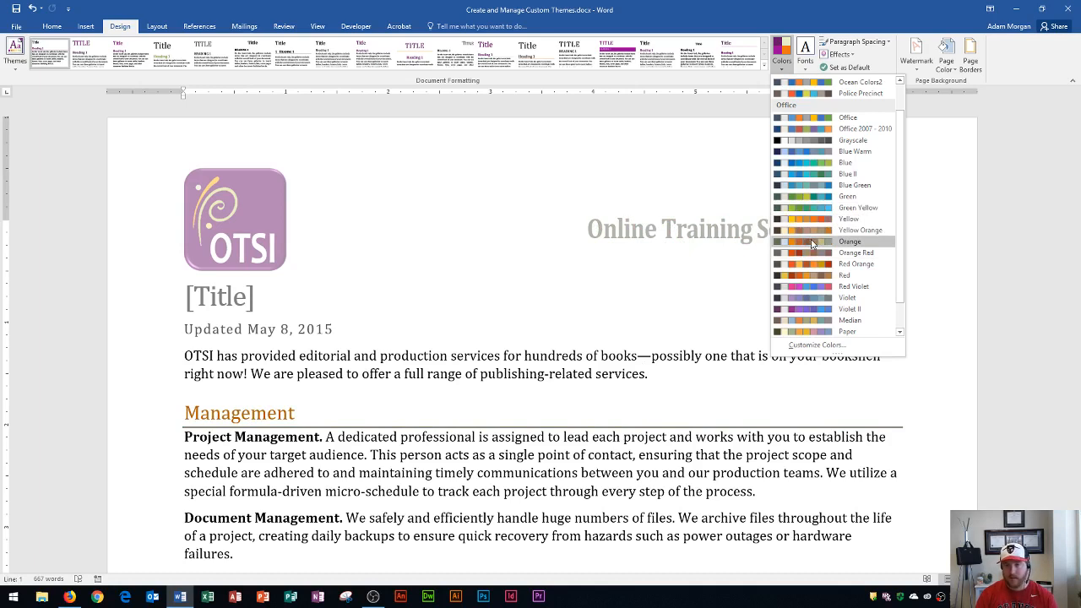
mouse_move(816, 244)
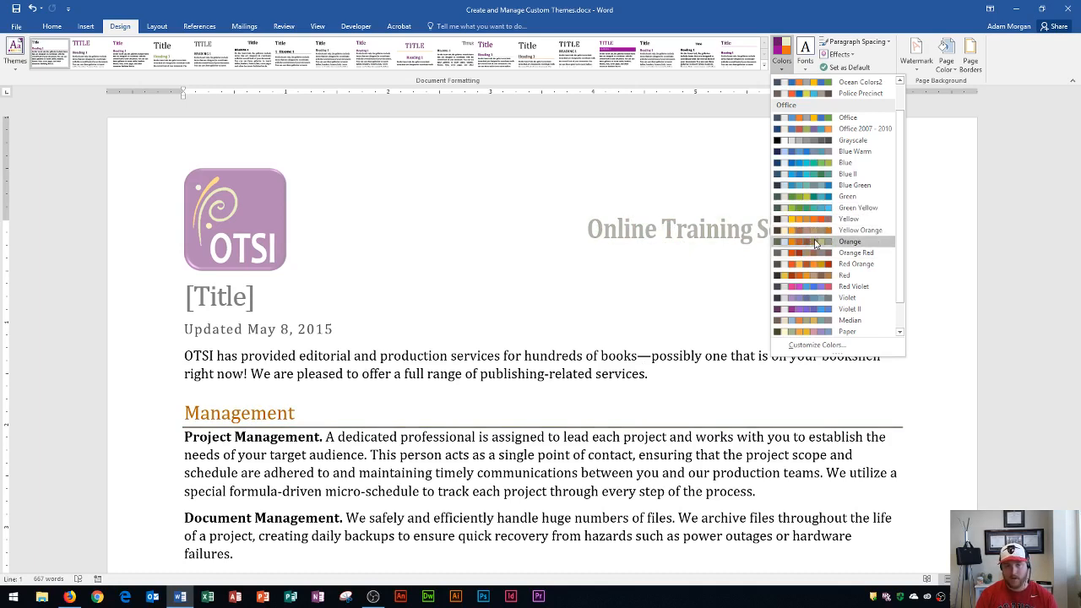
left_click(849, 241)
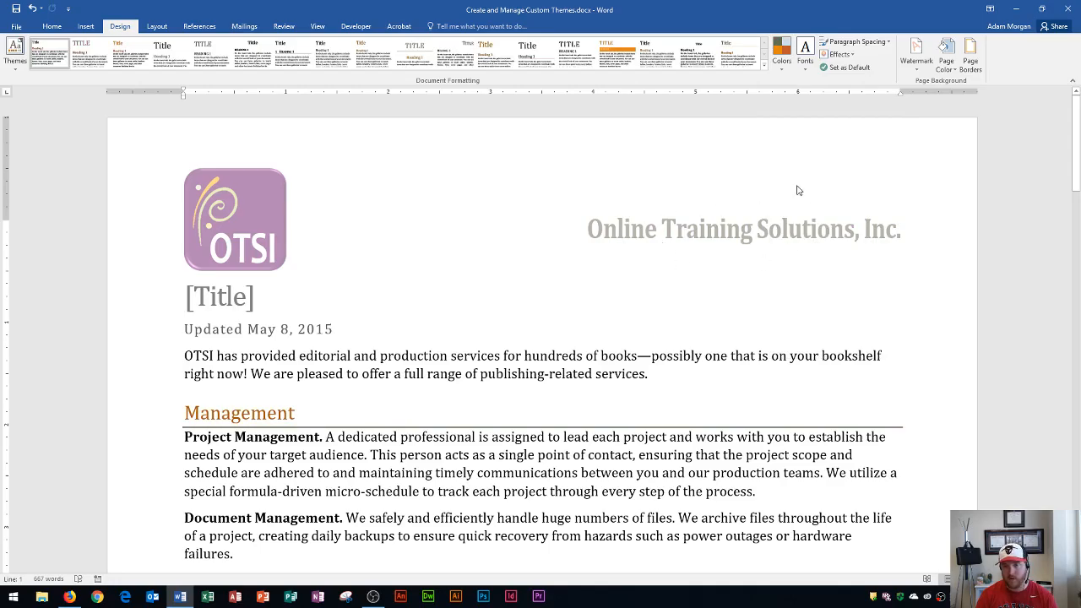
scroll("down", 3)
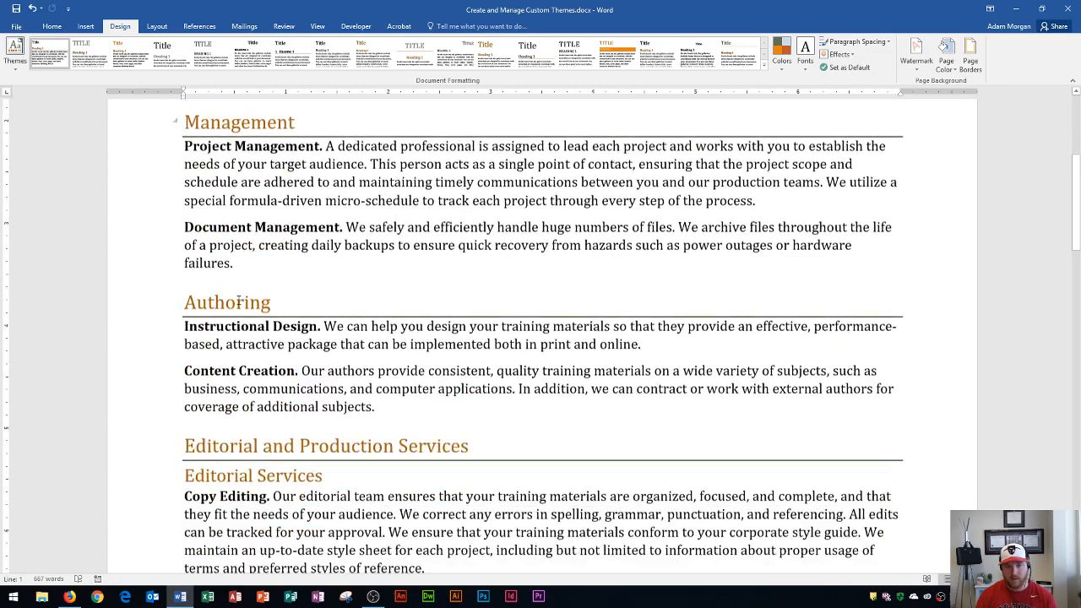
scroll("down", 3)
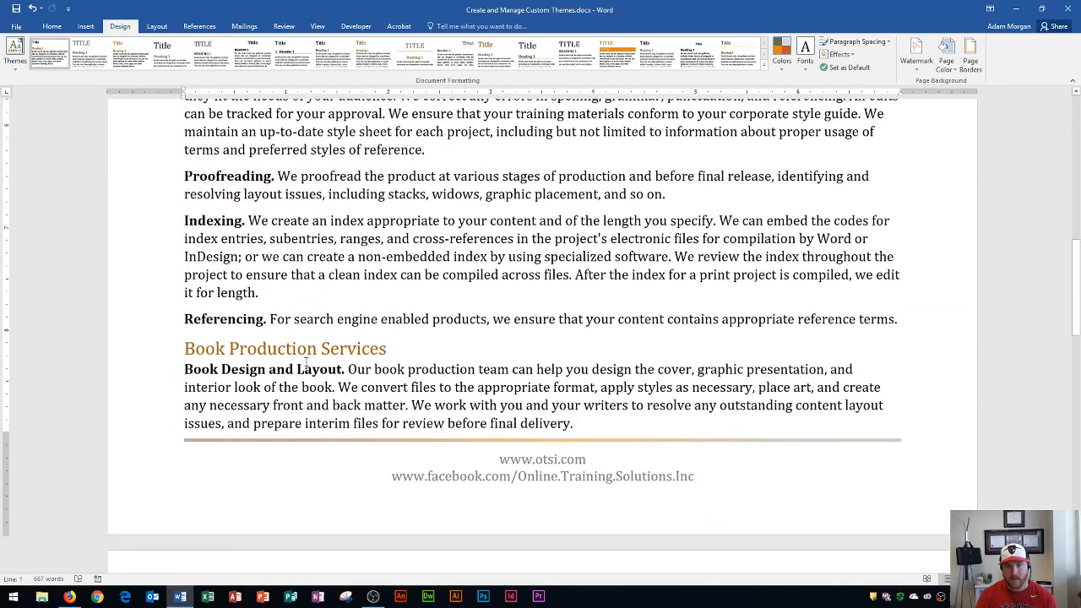
scroll("up", 3)
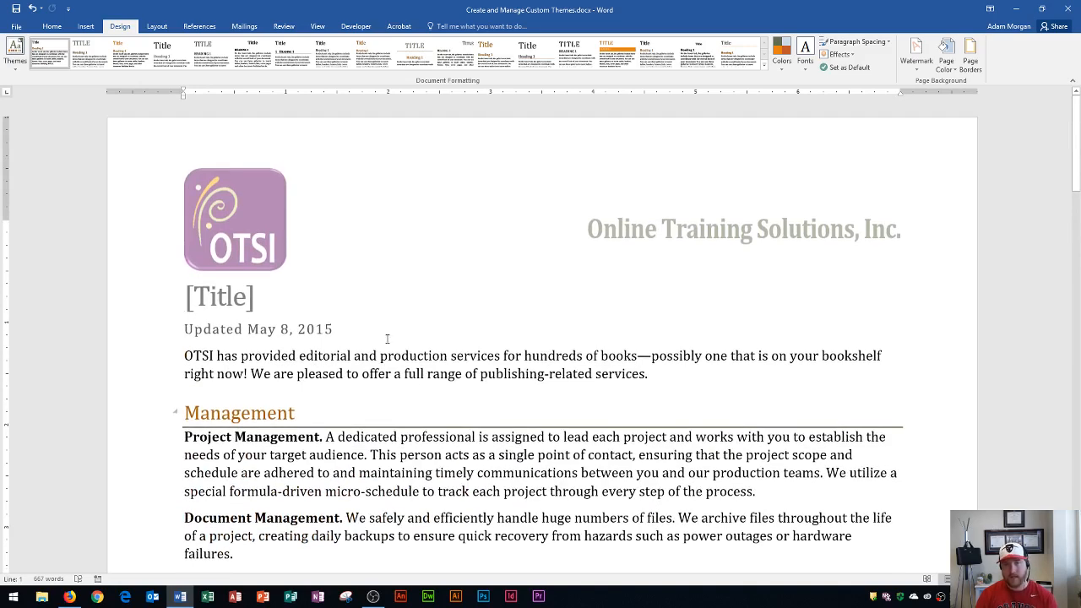
left_click(211, 297)
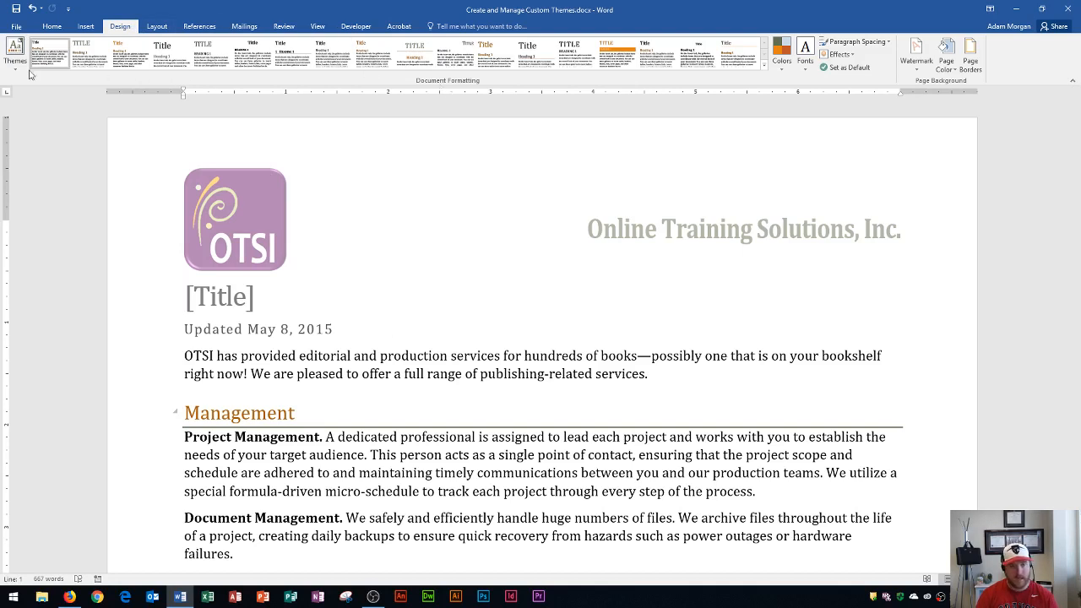
- Save the current document theme as a custom theme named MyTheme
left_click(16, 50)
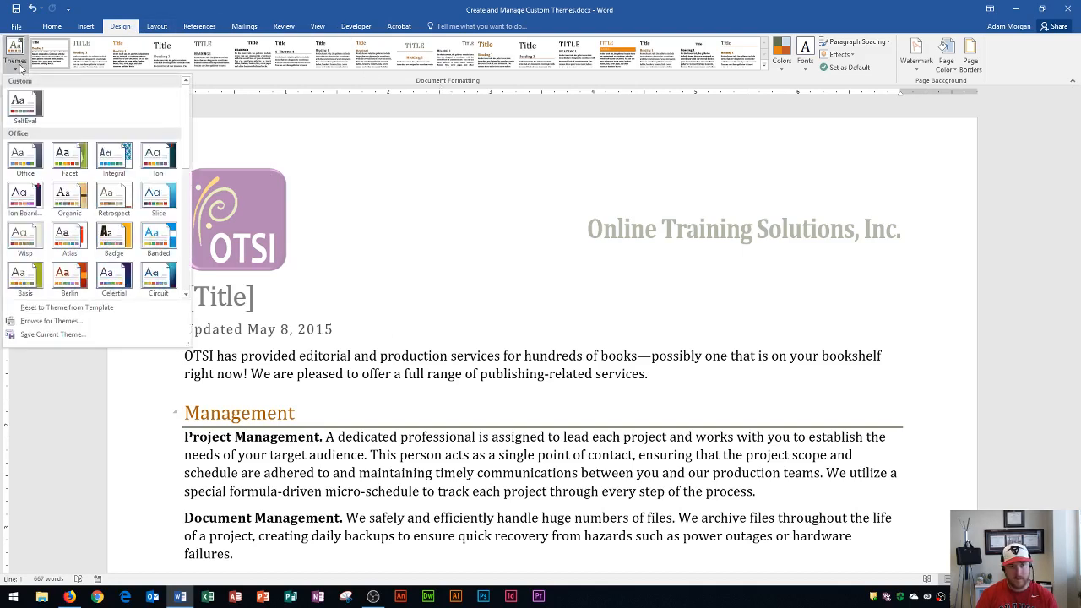
left_click(69, 156)
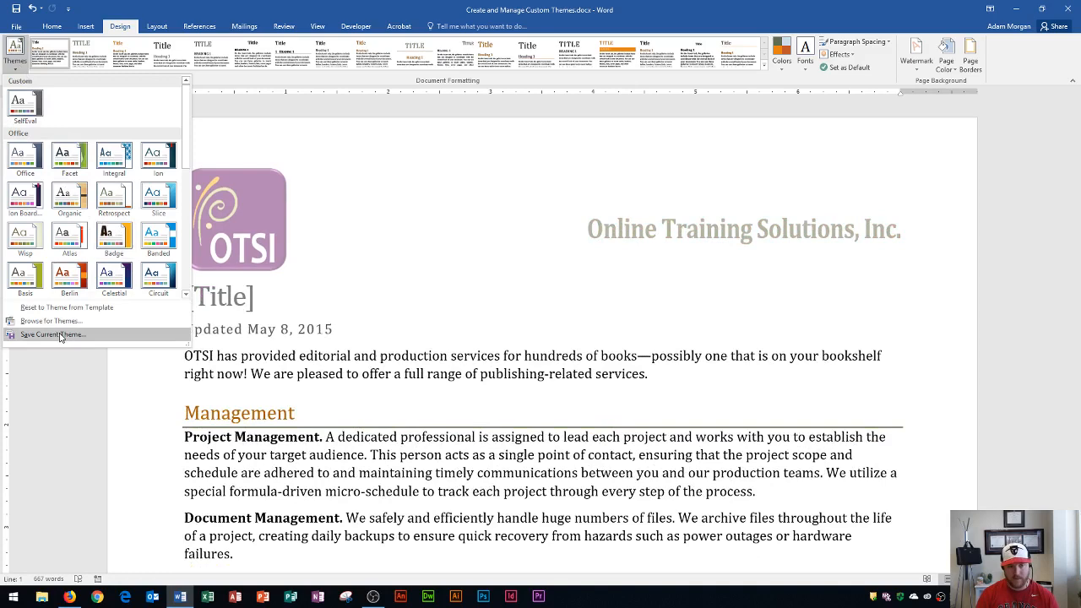
left_click(54, 335)
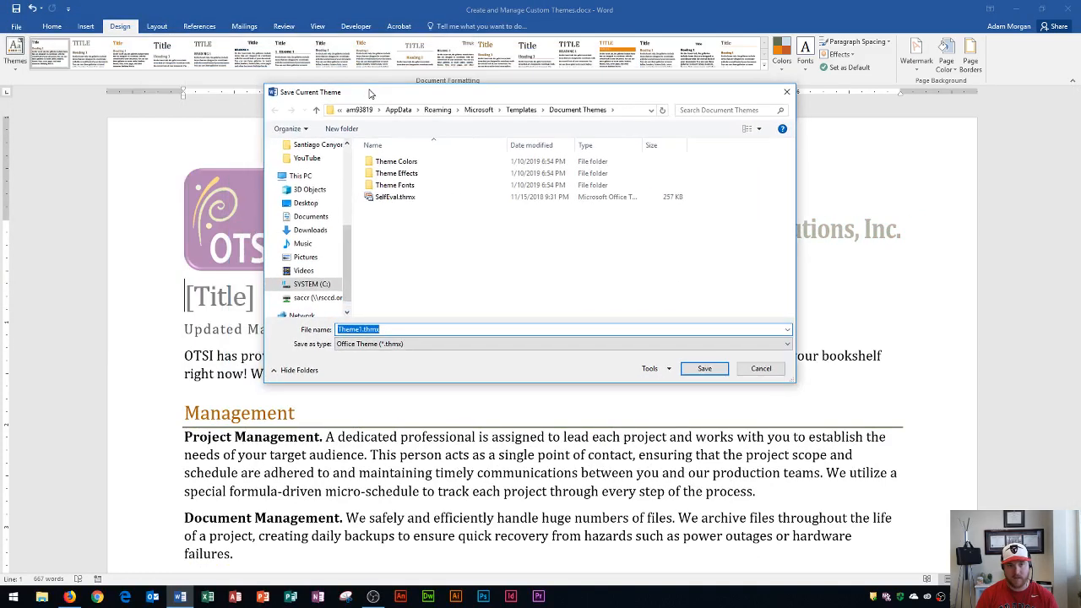
mouse_move(547, 99)
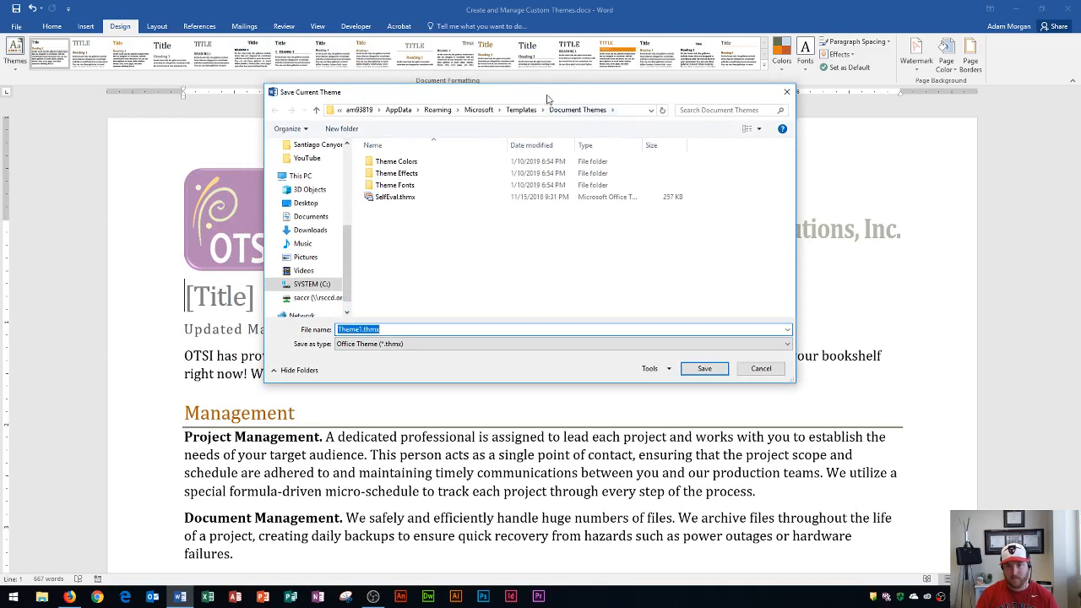
mouse_move(564, 121)
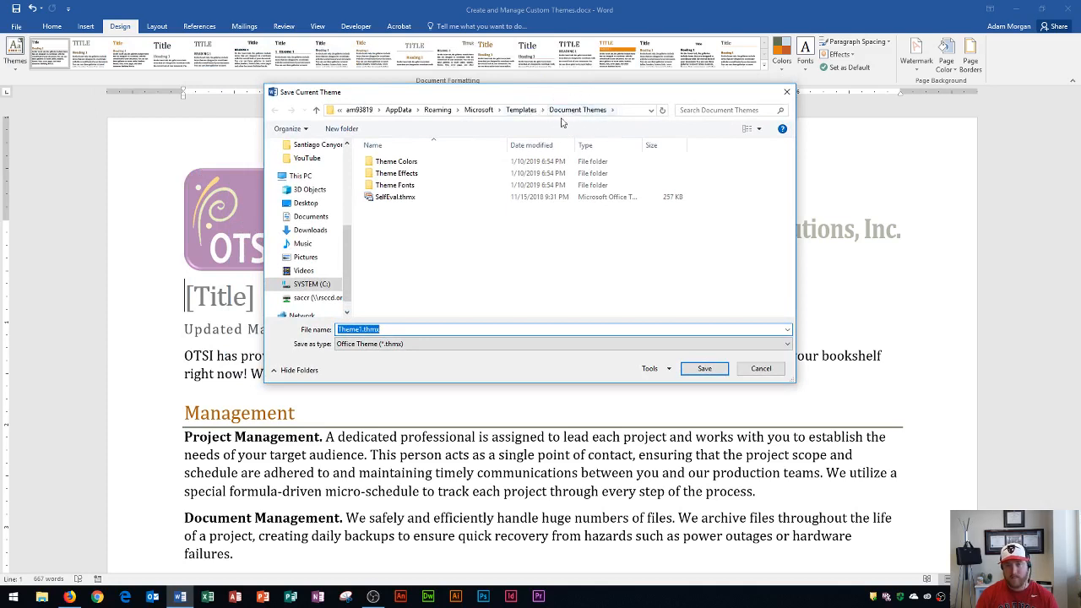
mouse_move(586, 125)
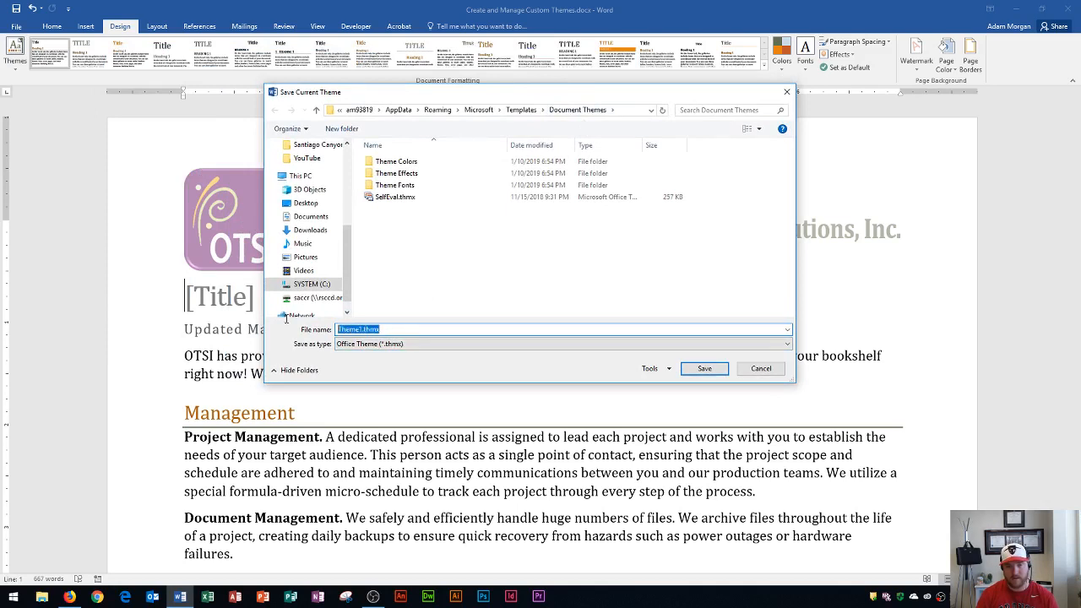
type("M")
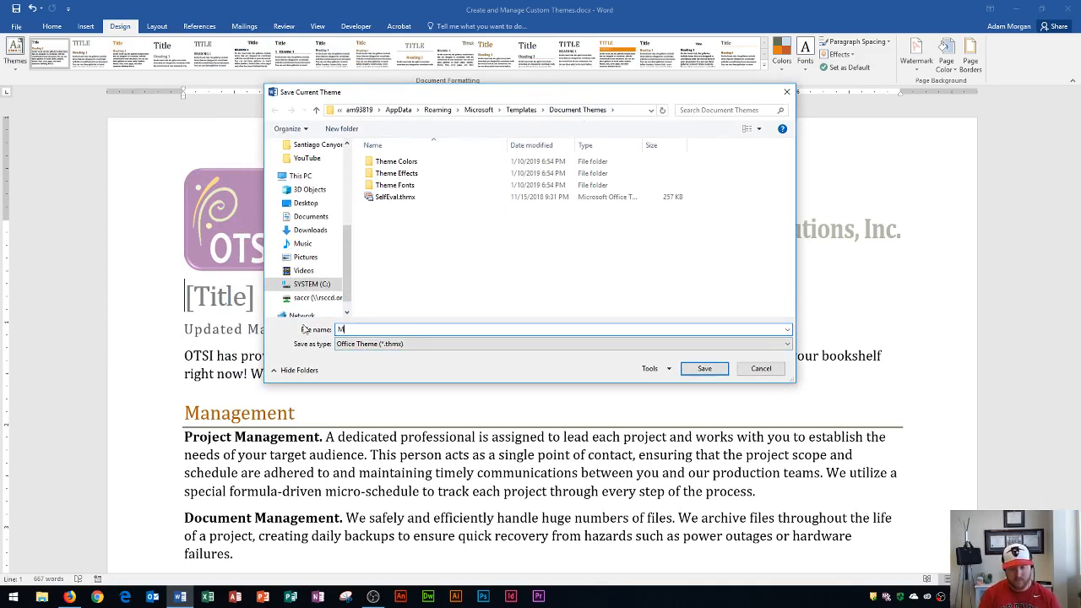
type("ythe")
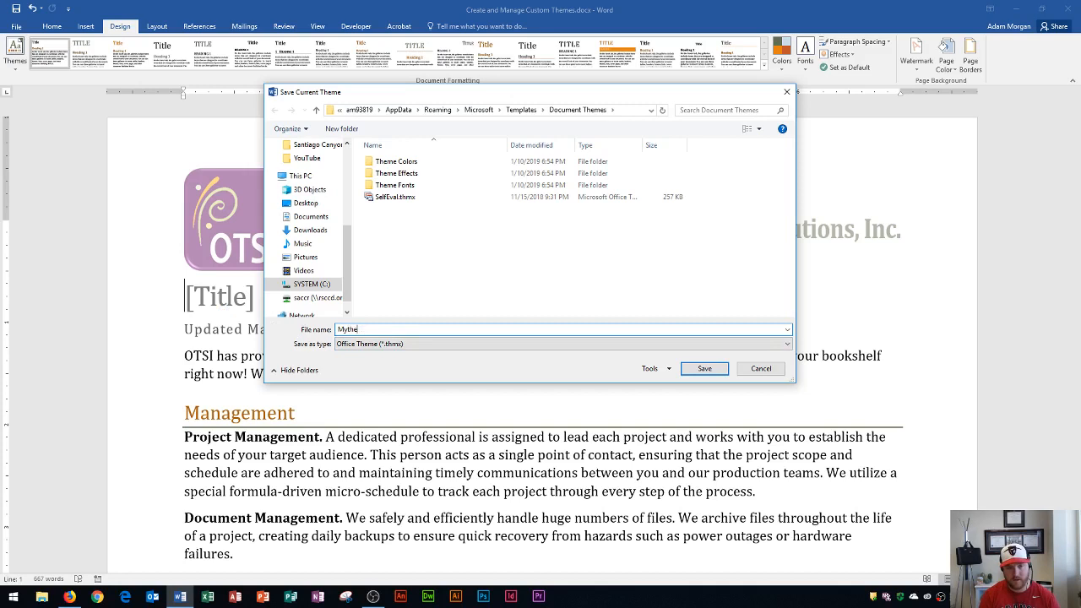
type("MyTheme")
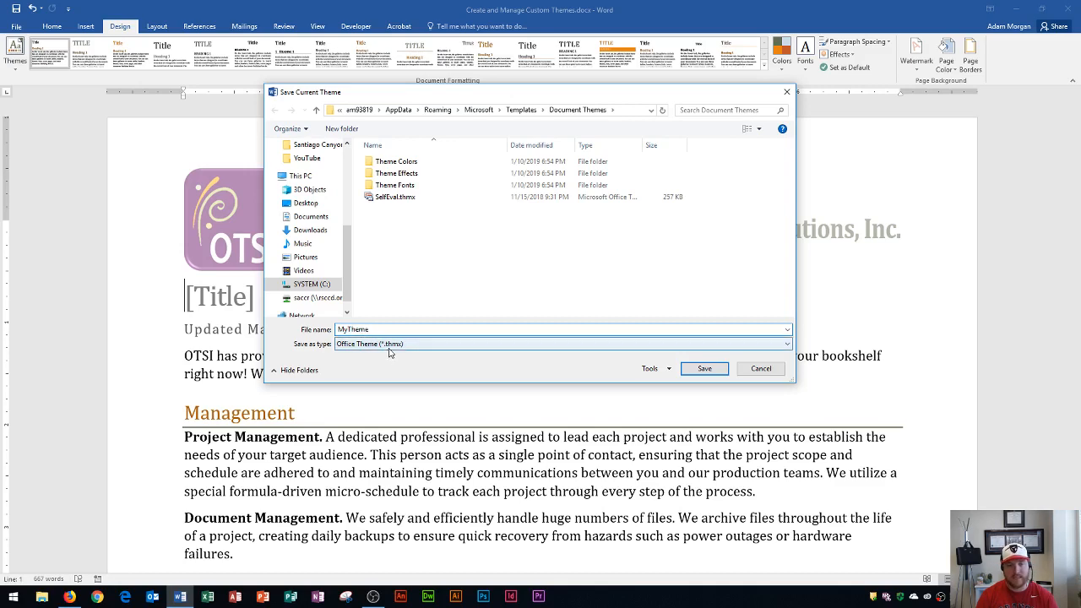
mouse_move(595, 358)
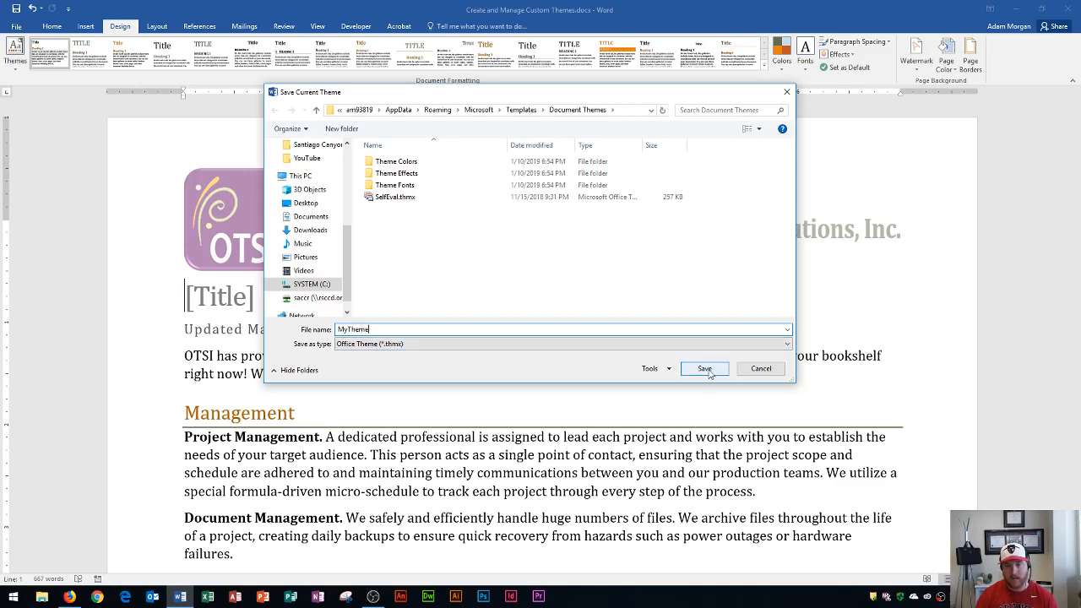
left_click(704, 368)
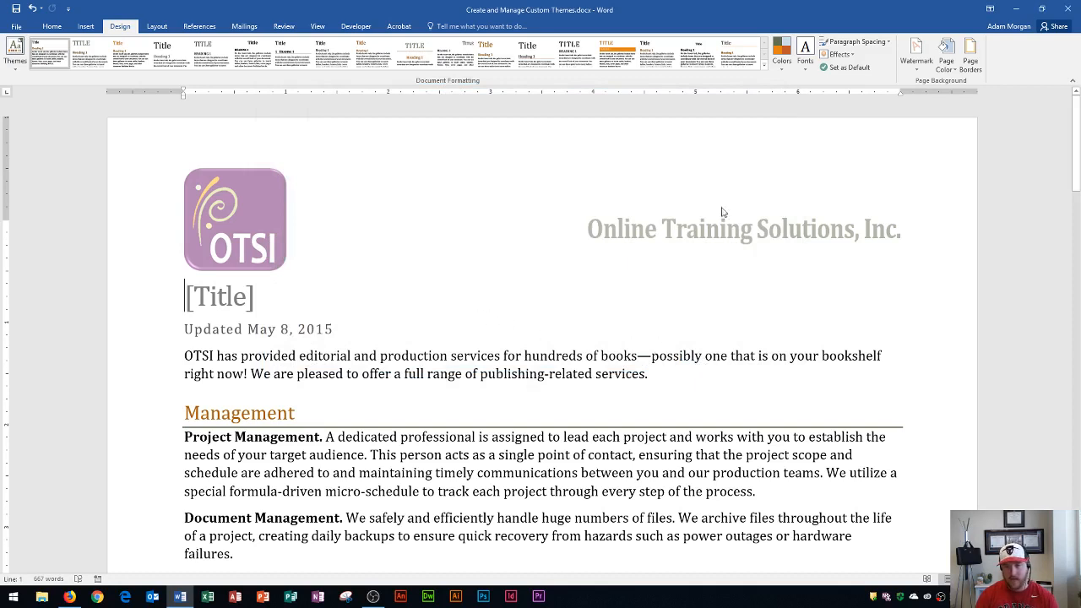
mouse_move(959, 6)
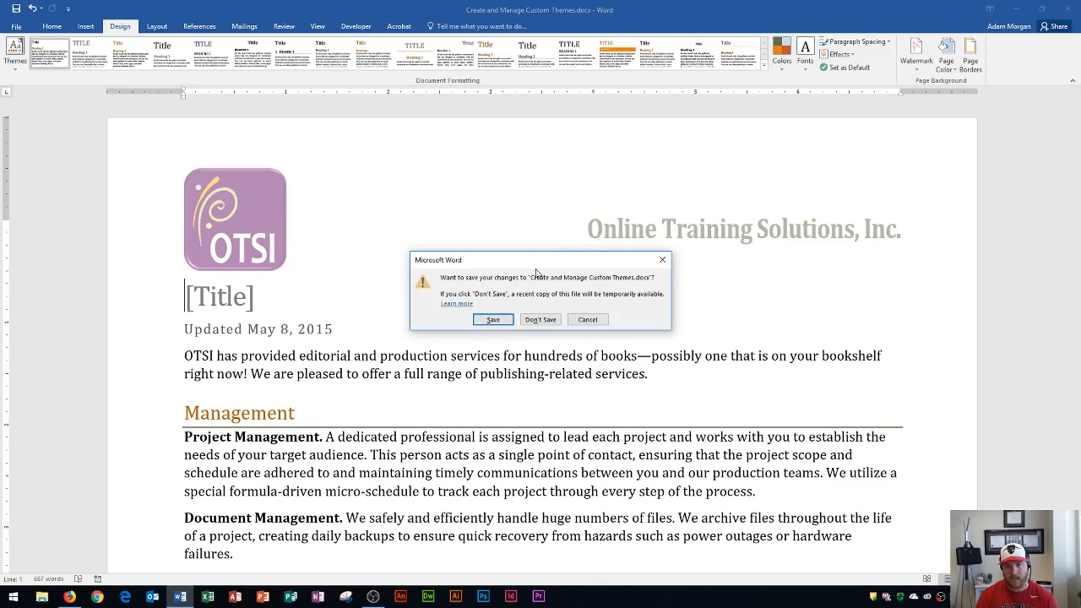
- Close the first OTSI document and launch the Apply Custom theme document from the desktop
left_click(493, 320)
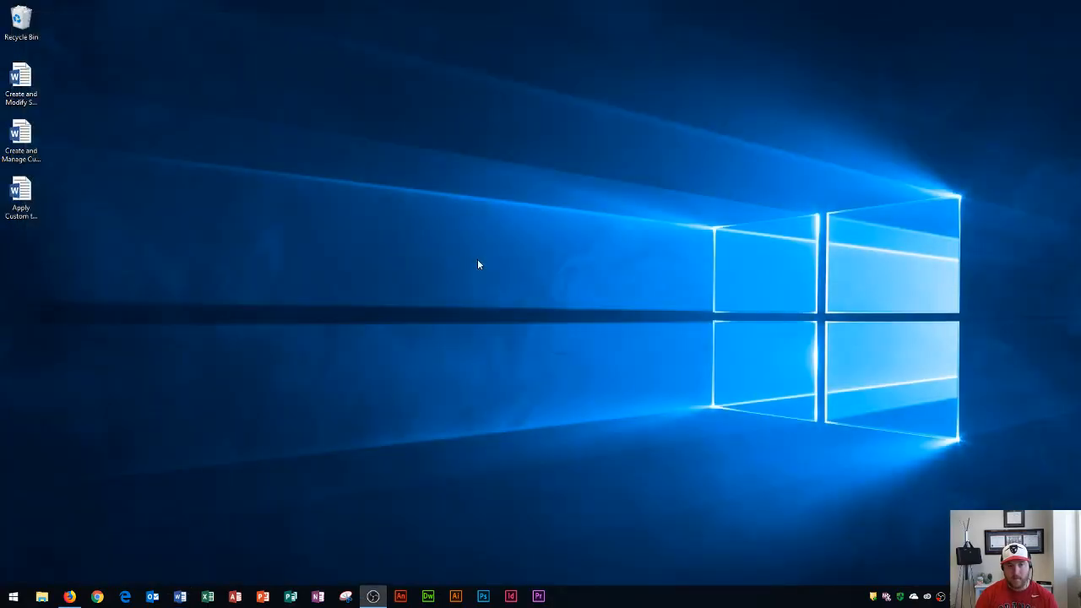
mouse_move(199, 233)
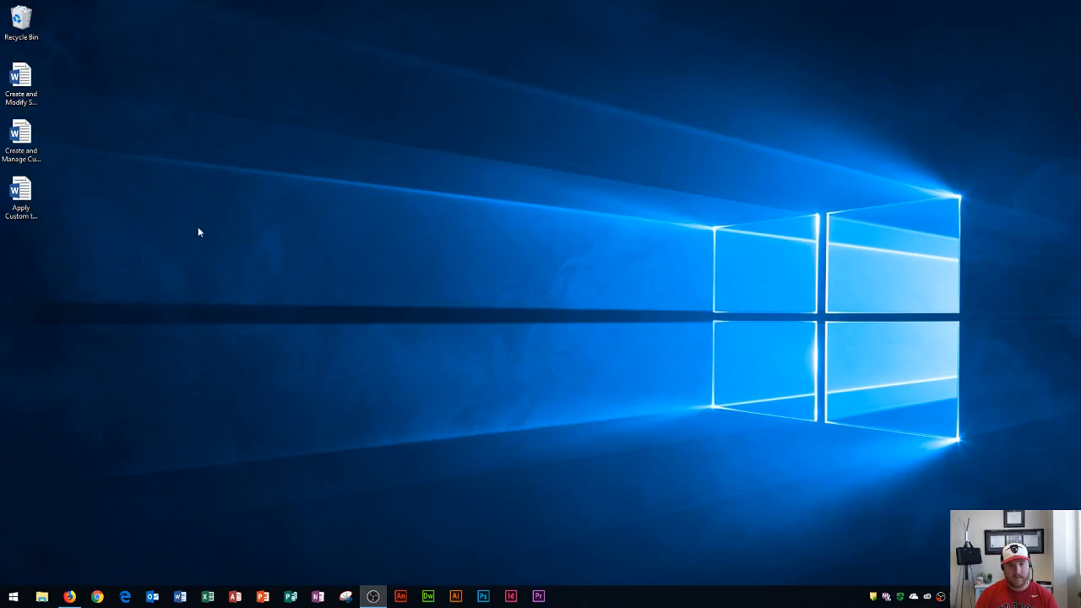
left_click(23, 187)
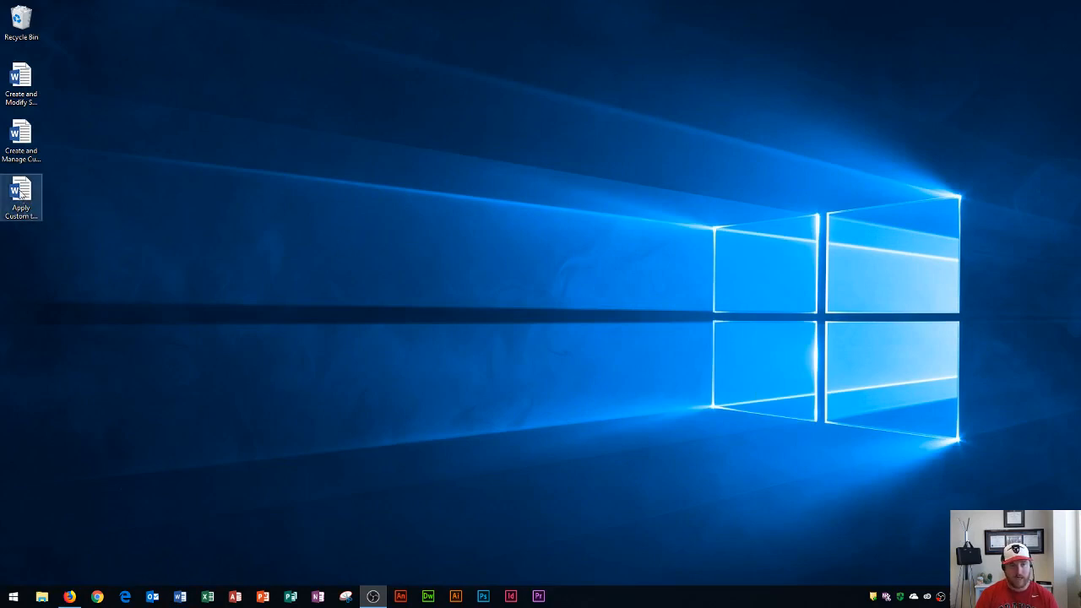
double_click(25, 193)
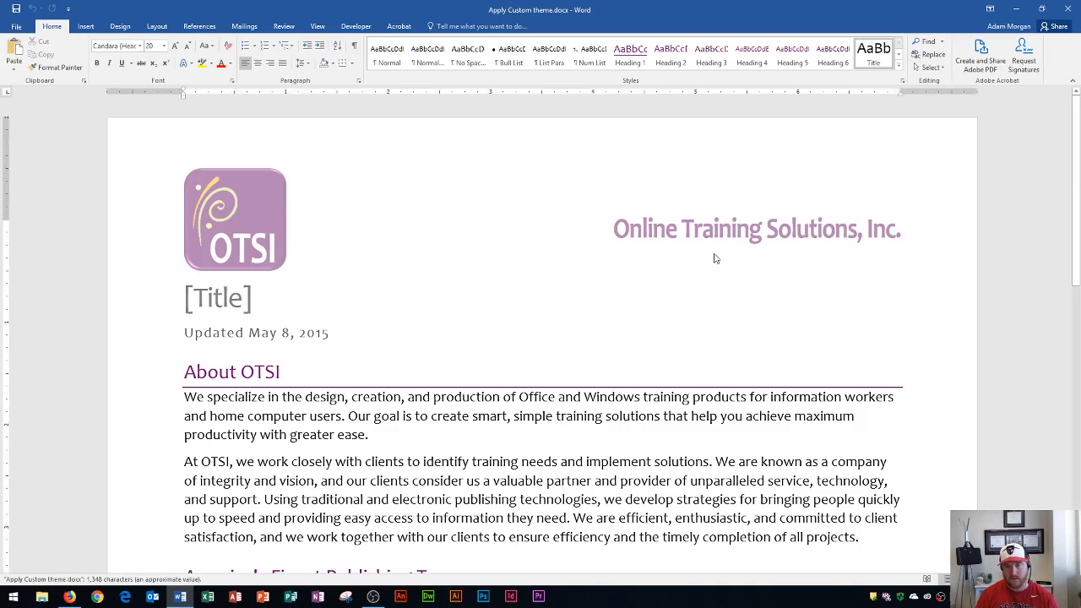
- Show the Design ribbon for the Apply Custom theme document
left_click(216, 298)
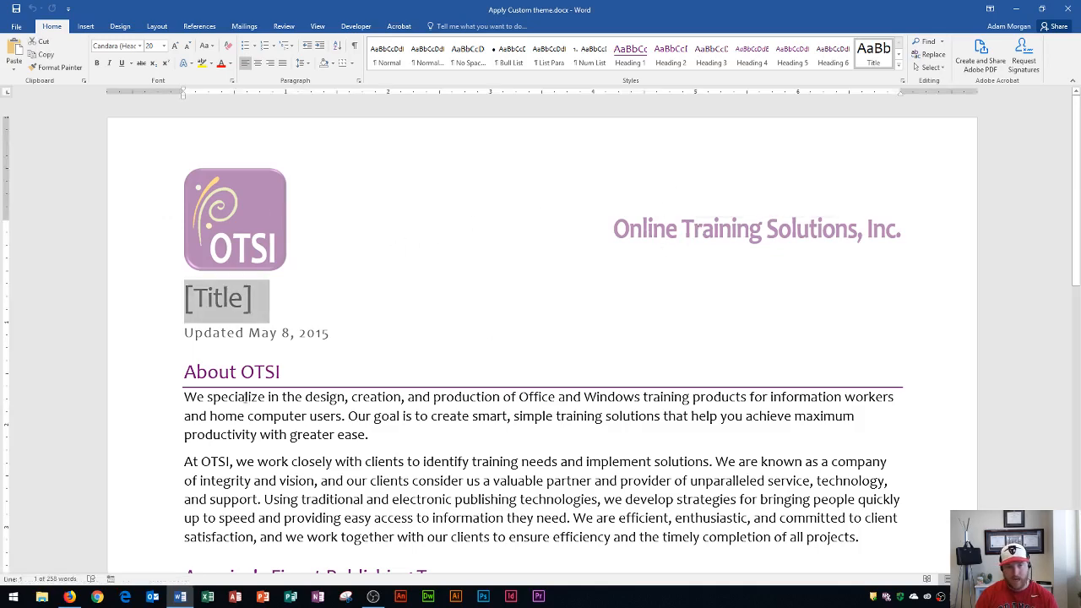
scroll("down", 3)
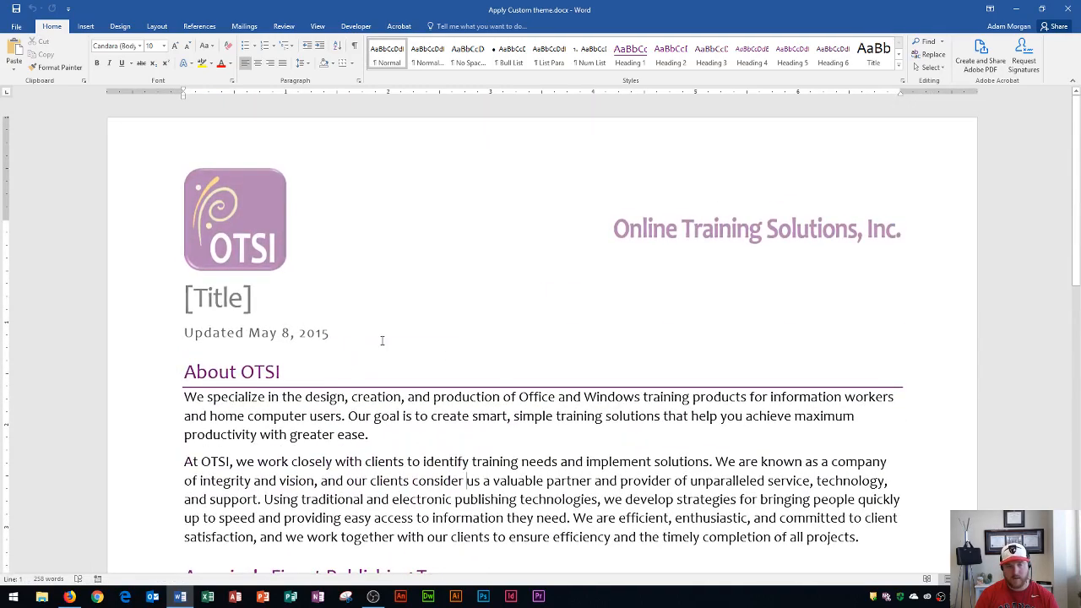
mouse_move(497, 281)
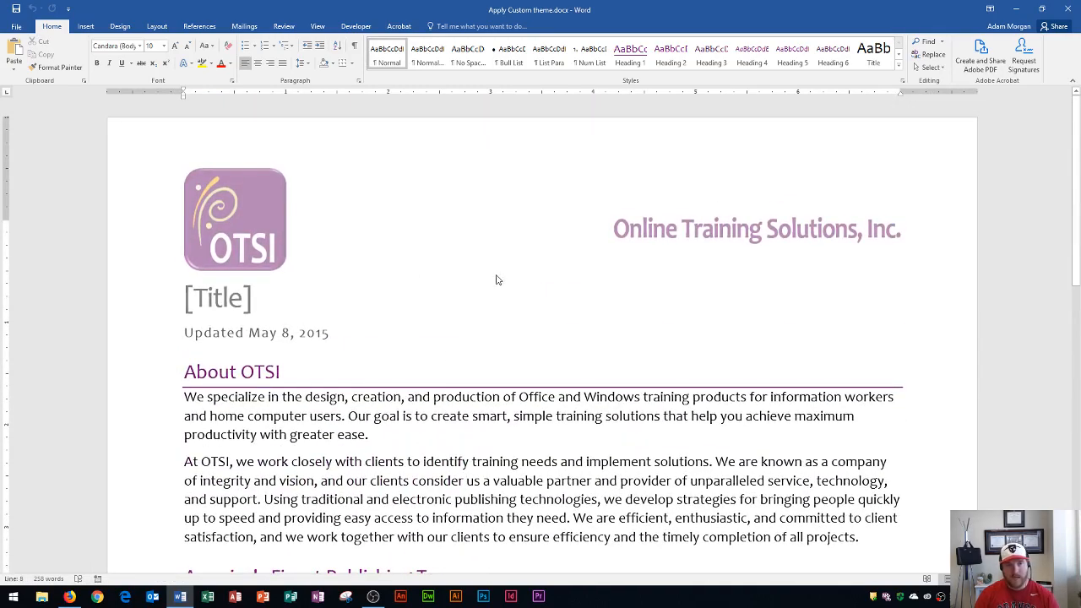
left_click(120, 27)
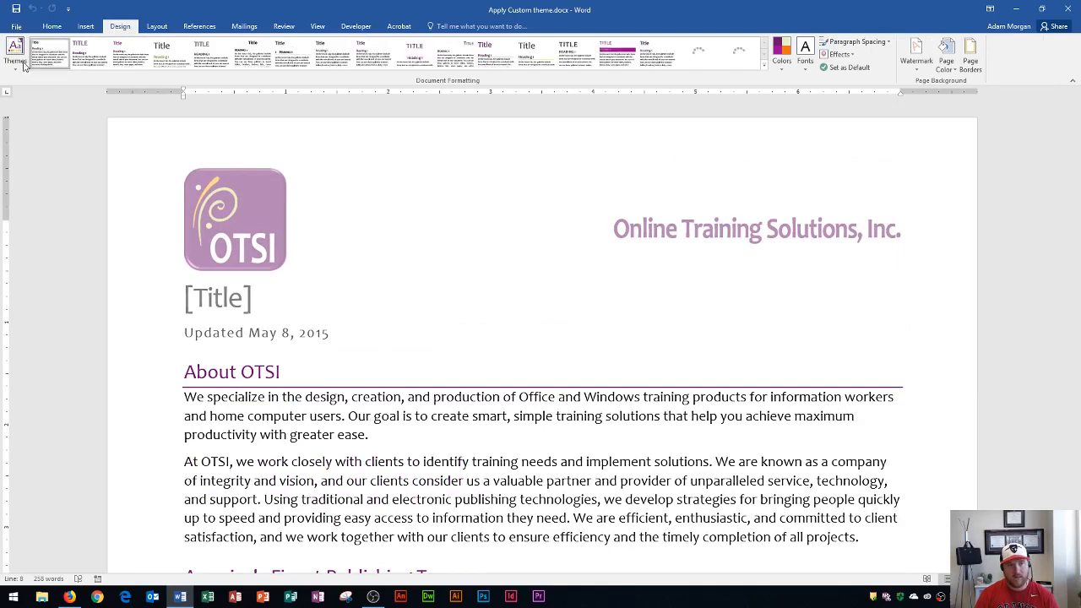
- Apply MyTheme from the Themes gallery, giving Cambria text and orange headings, and review the result
left_click(17, 49)
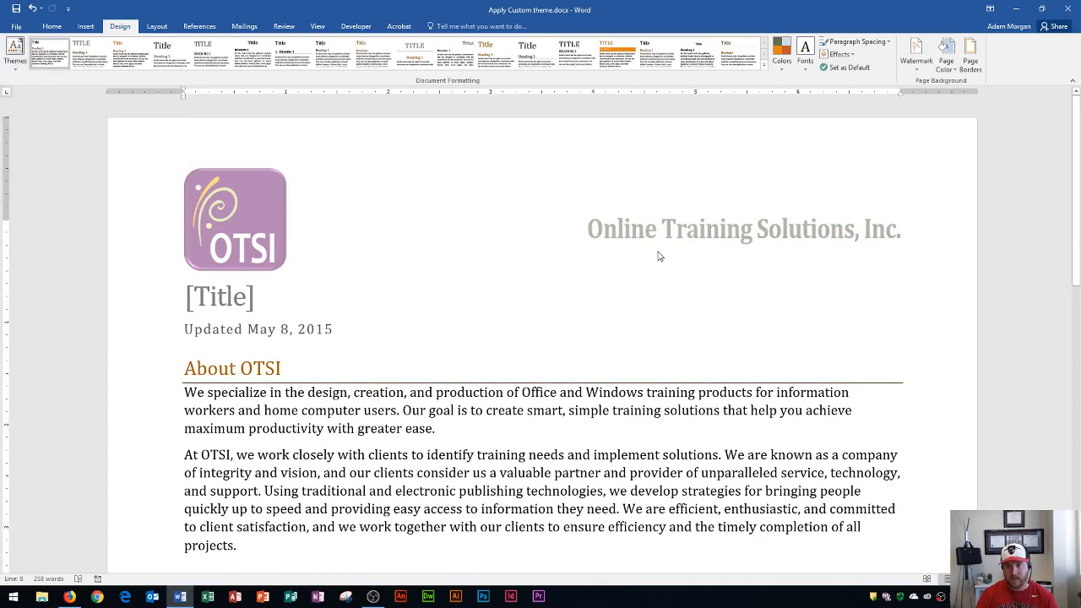
mouse_move(687, 242)
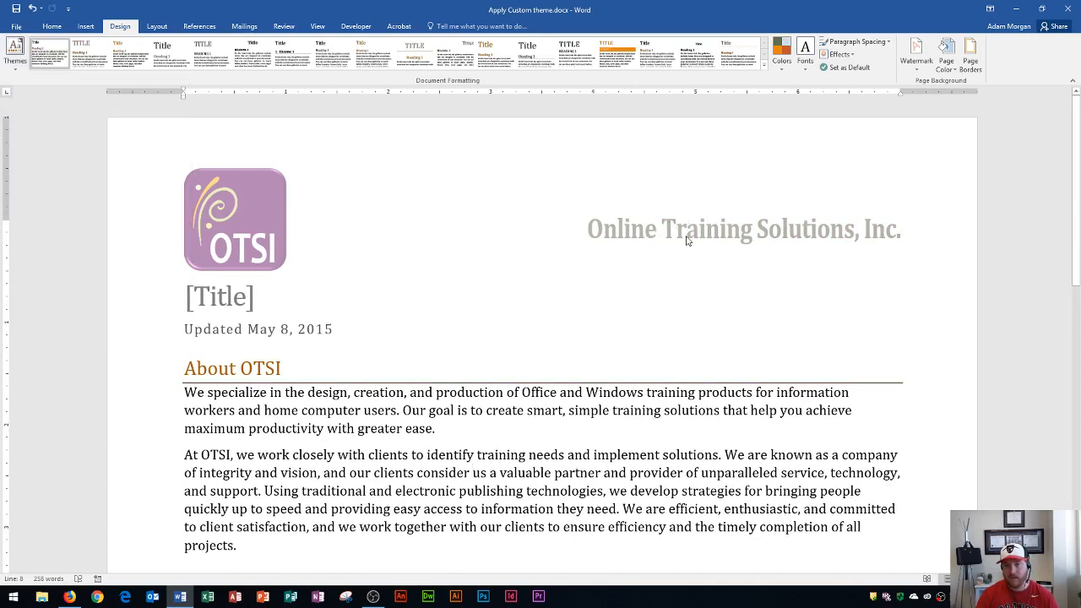
mouse_move(710, 244)
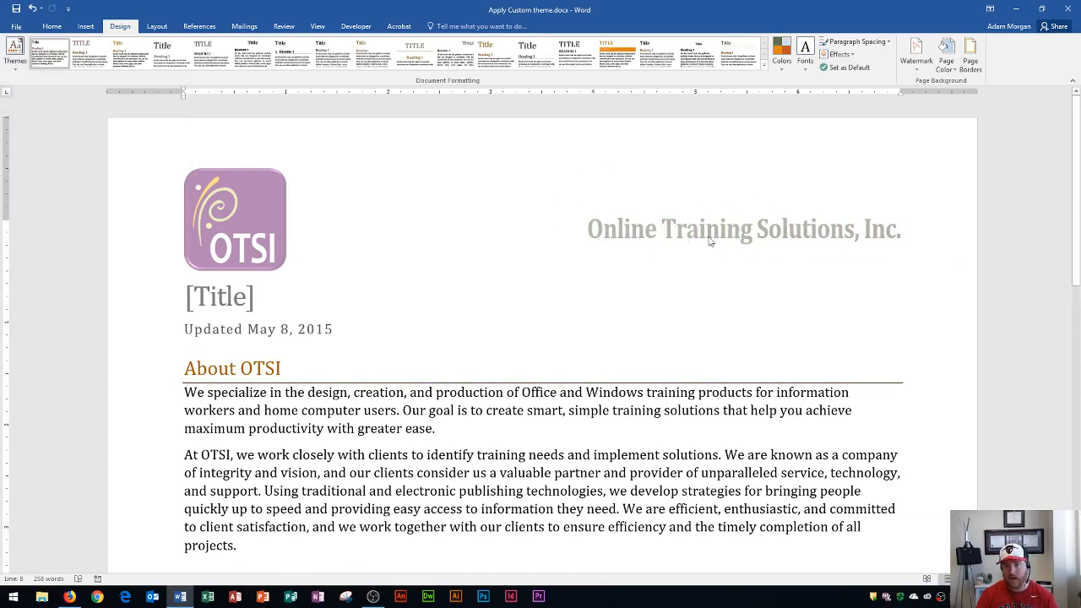
scroll("down", 3)
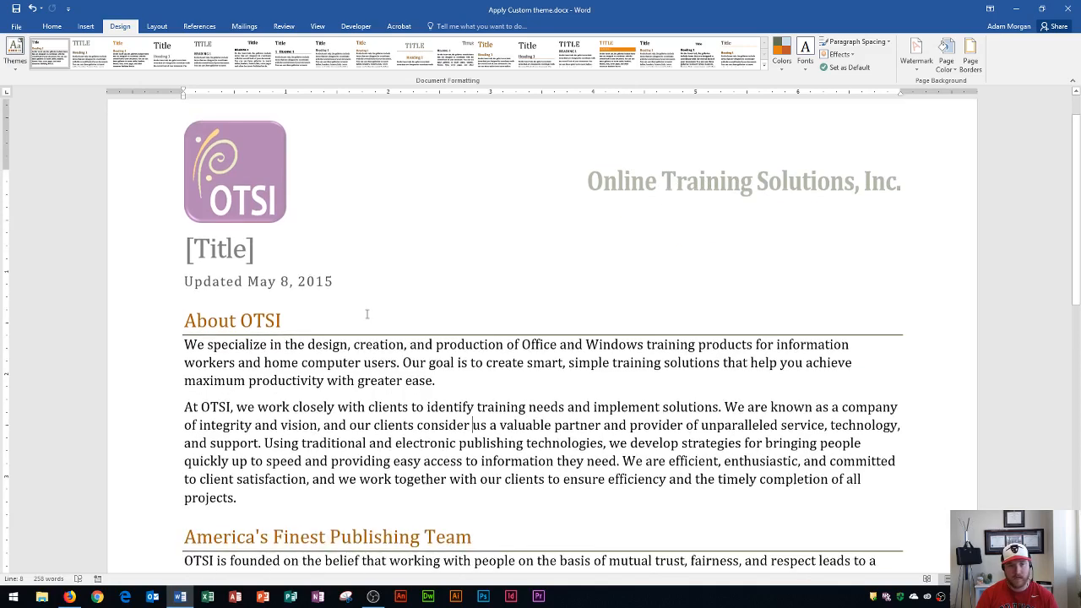
scroll("down", 3)
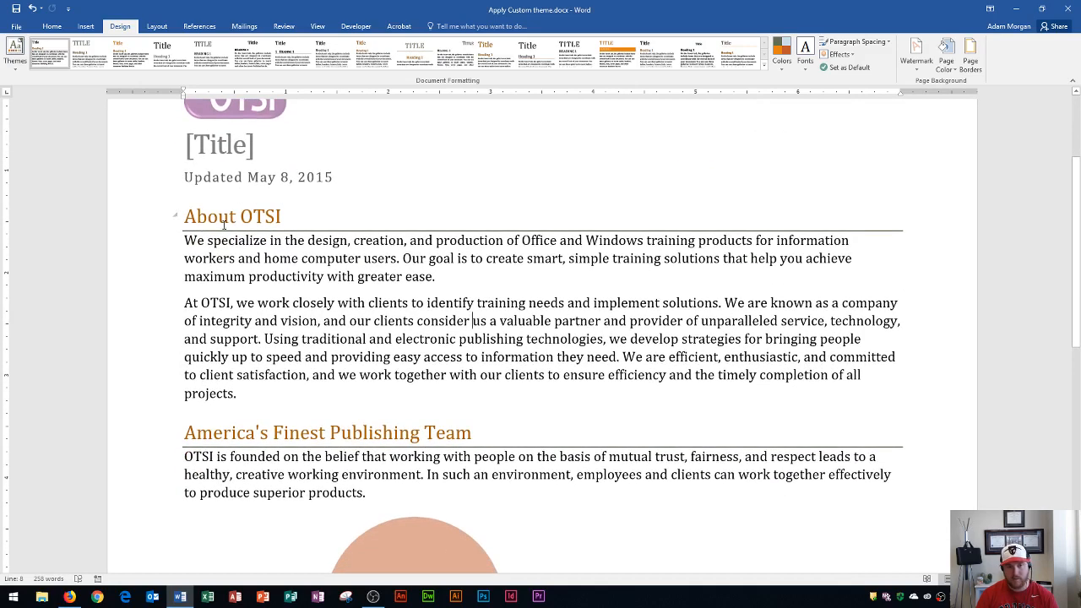
scroll("down", 3)
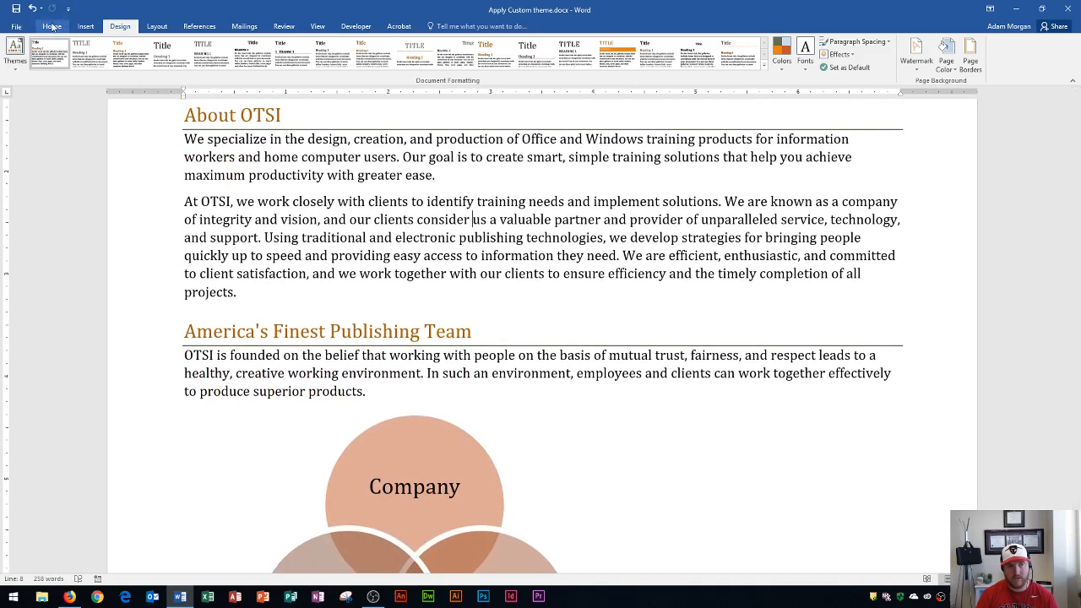
left_click(50, 27)
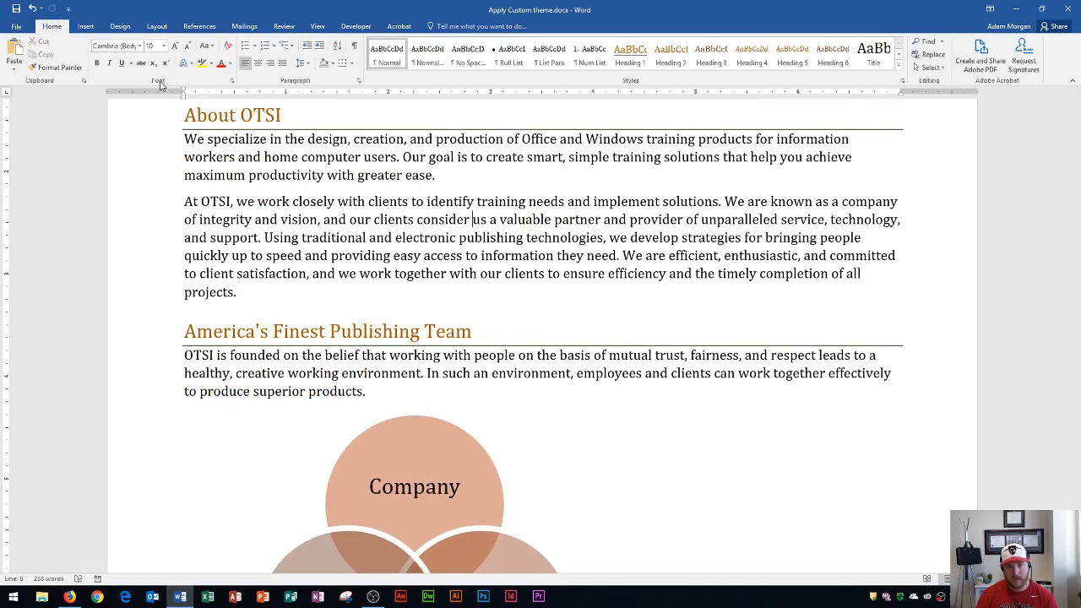
mouse_move(223, 64)
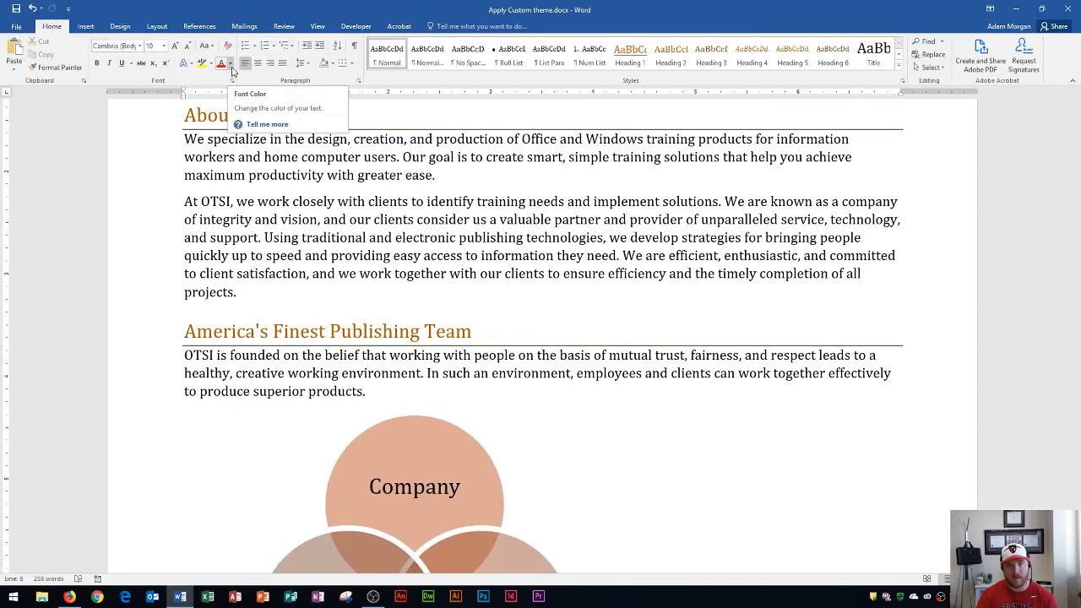
- Show the Font Color choices displaying the theme's orange colour set
left_click(231, 64)
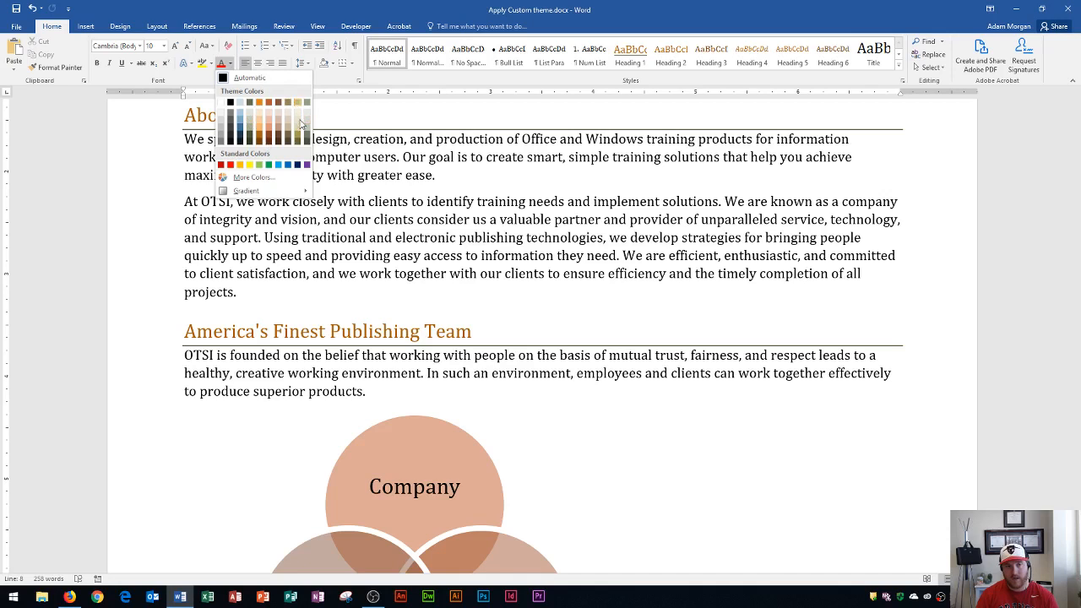